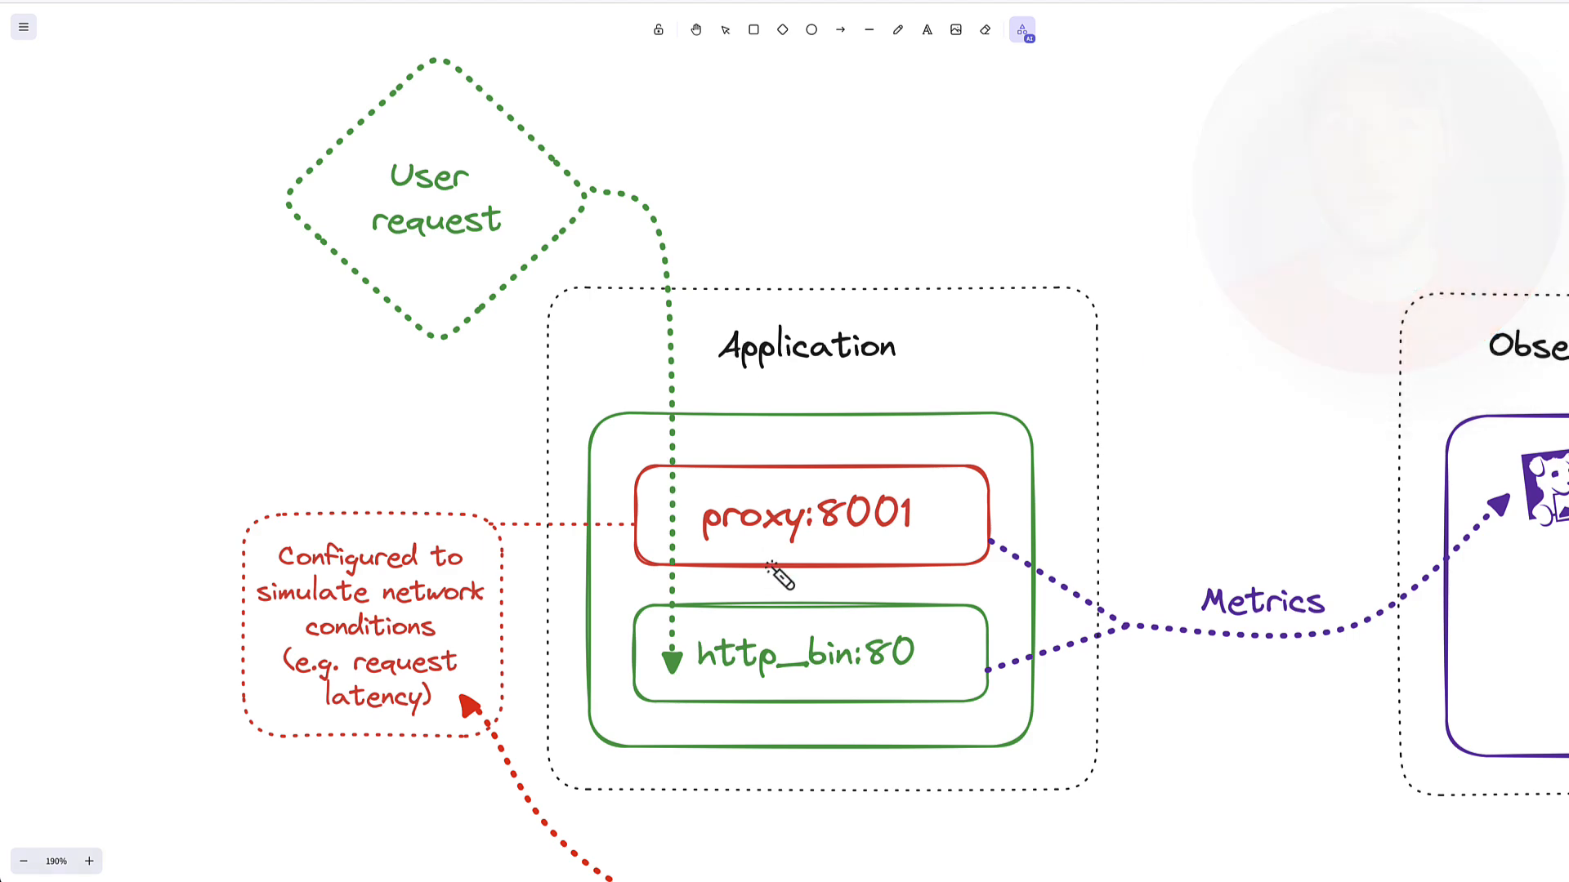
Step: Set the Ansible dashboard time range to Past 2 Days for response time and SQS charts
drag(780, 590, 750, 710)
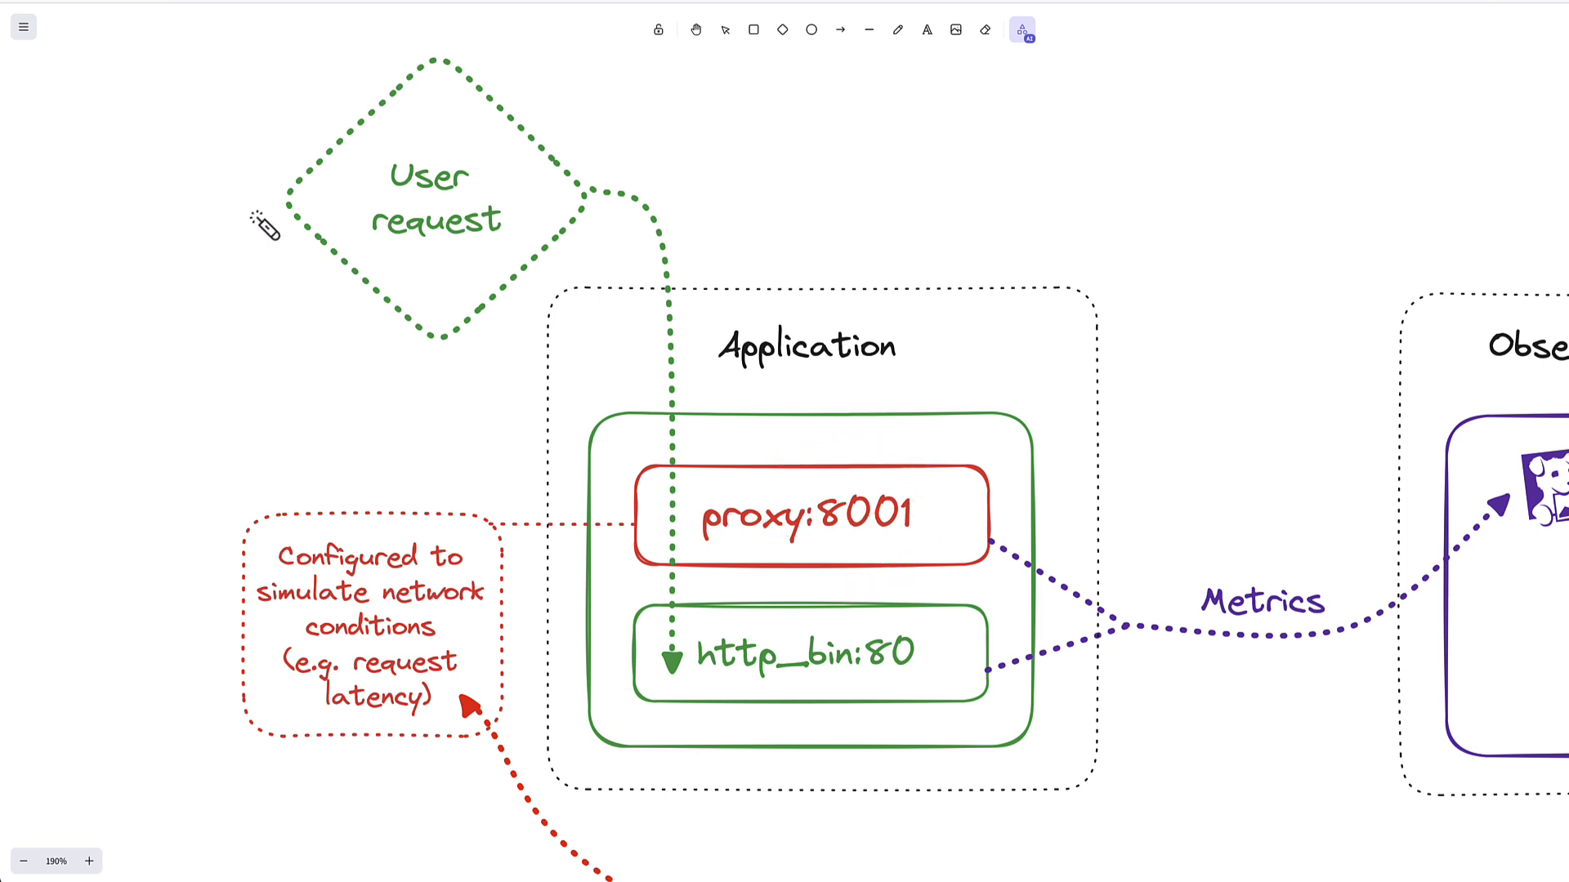
drag(615, 215, 710, 780)
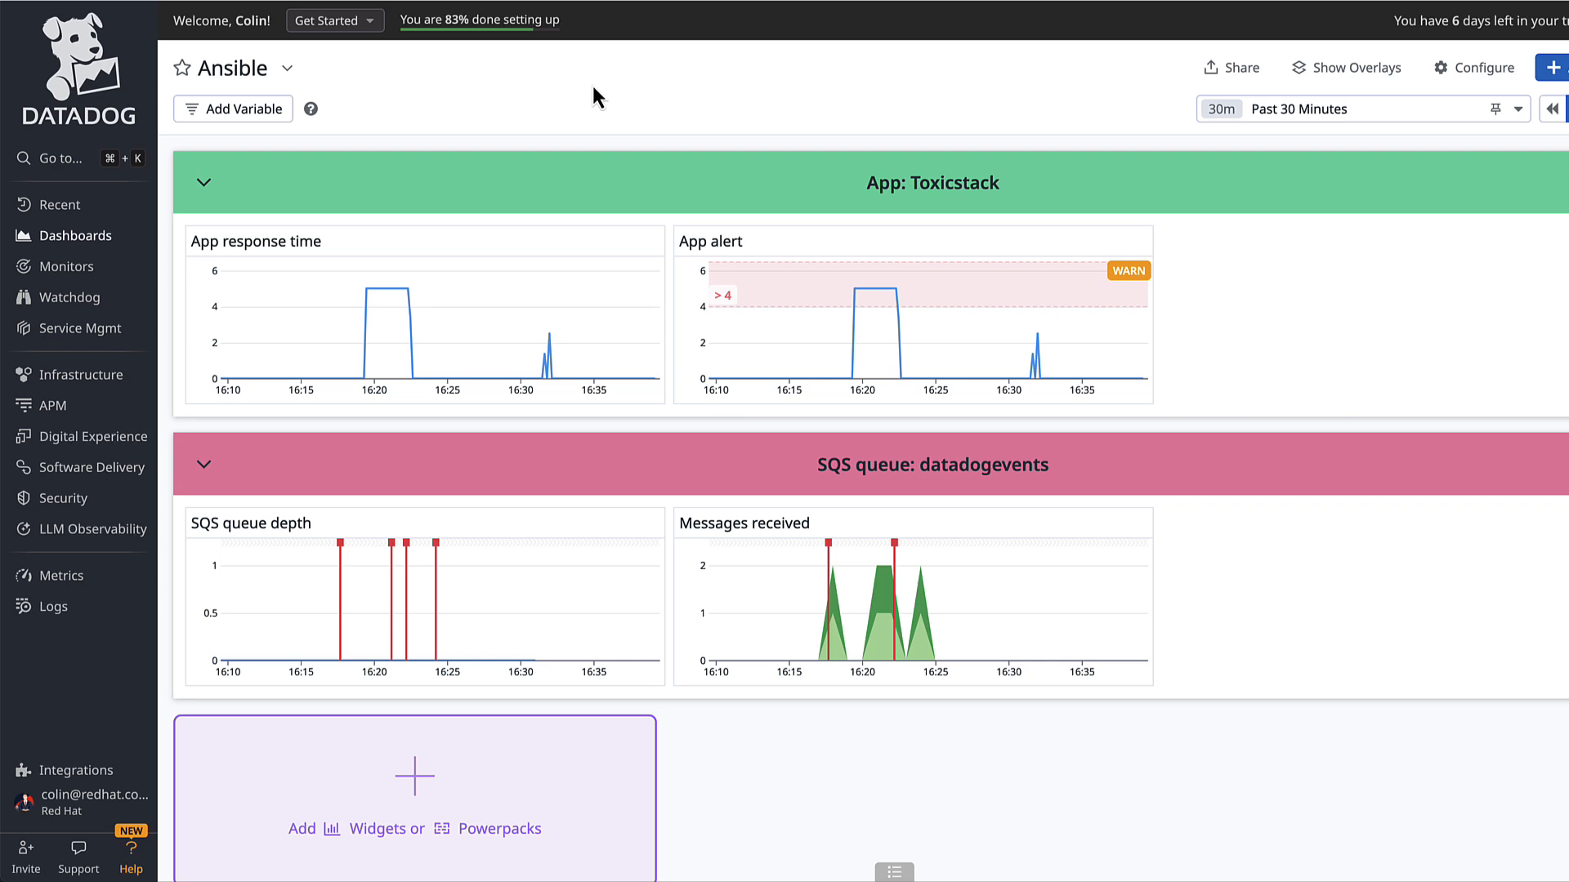
mouse_move(694, 151)
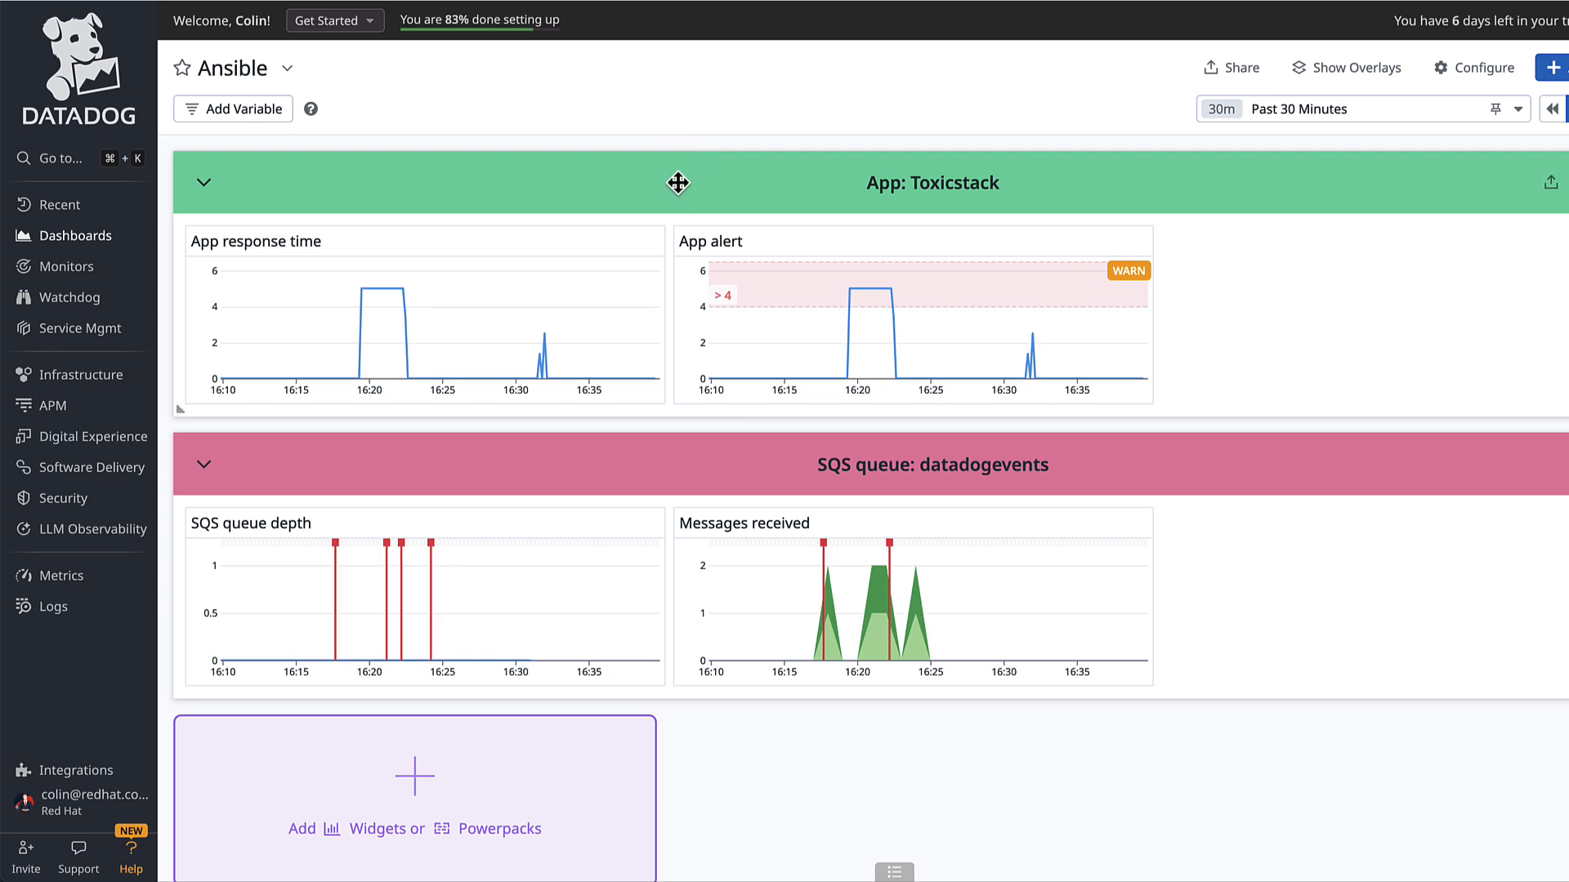
mouse_move(348, 299)
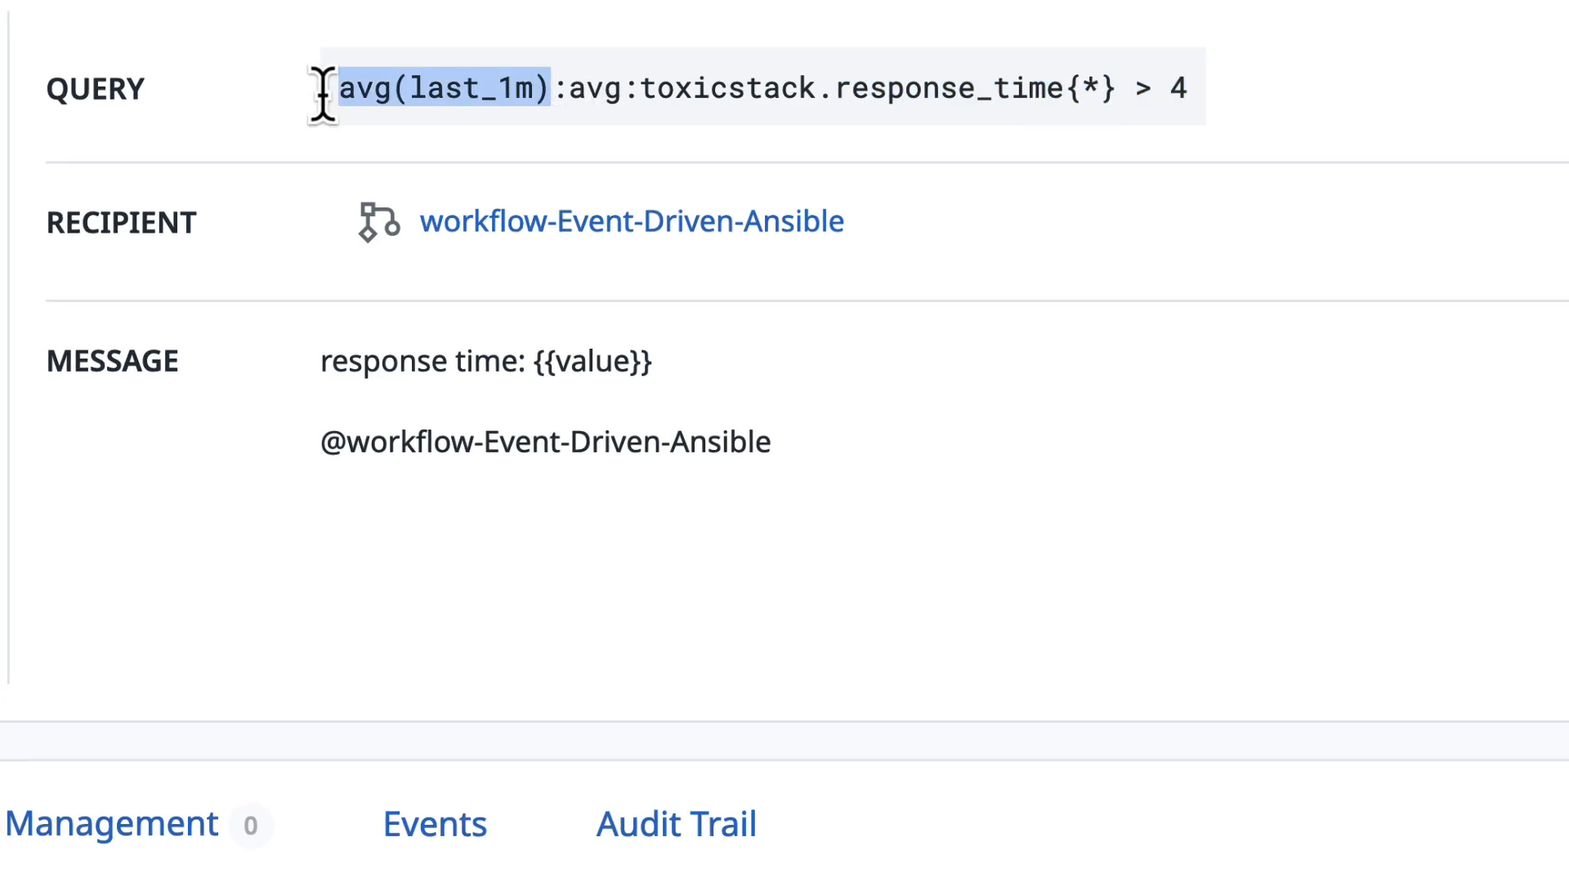
scroll(down, 3)
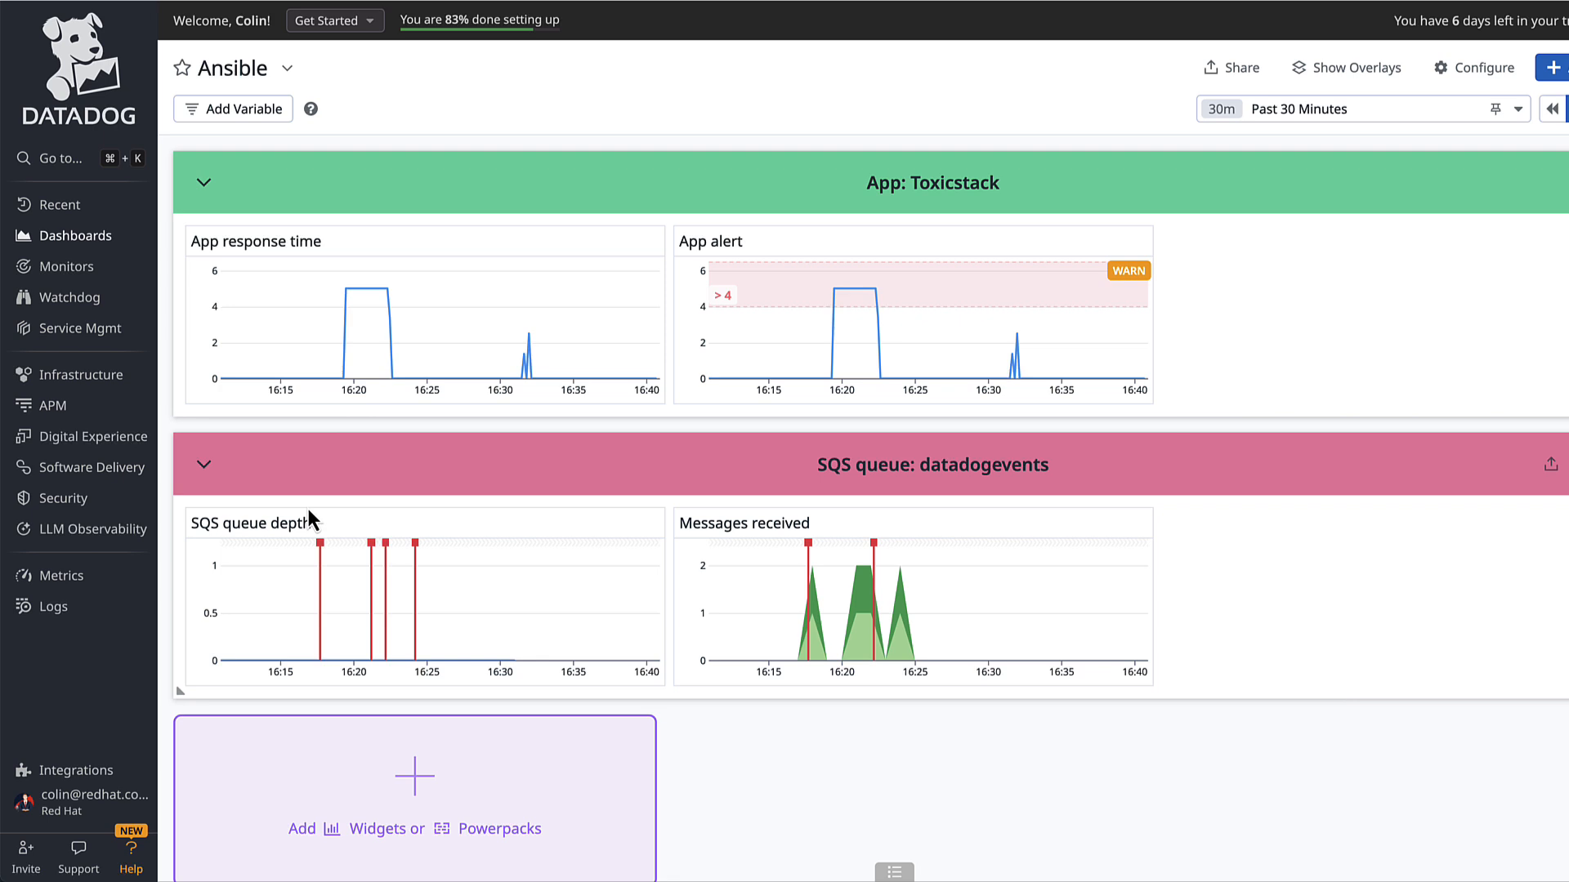
mouse_move(825, 443)
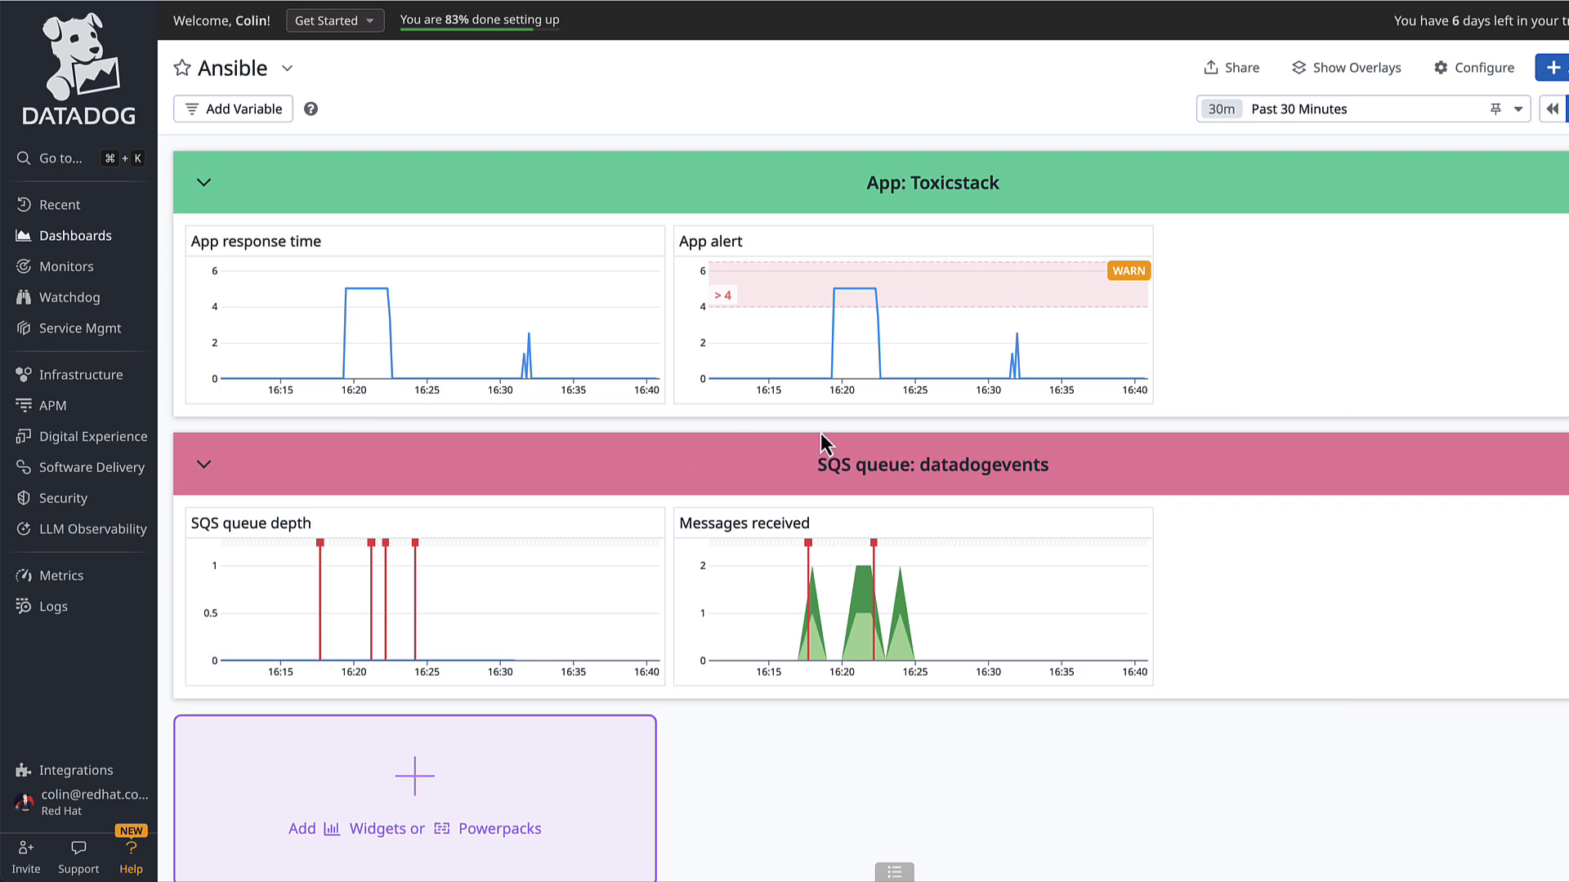
mouse_move(999, 463)
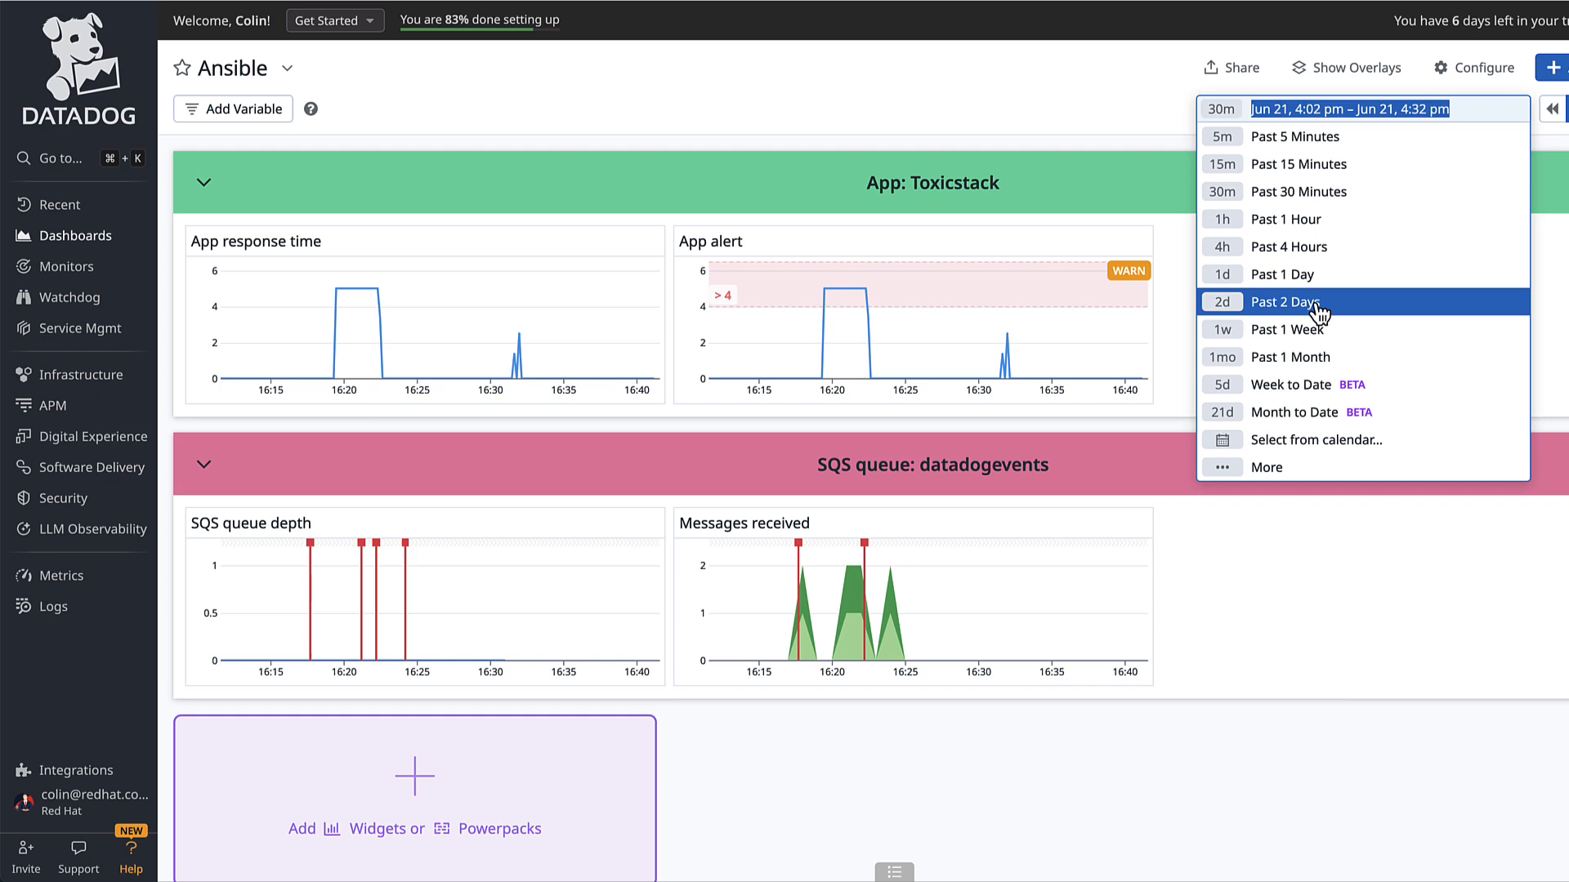
click(1283, 302)
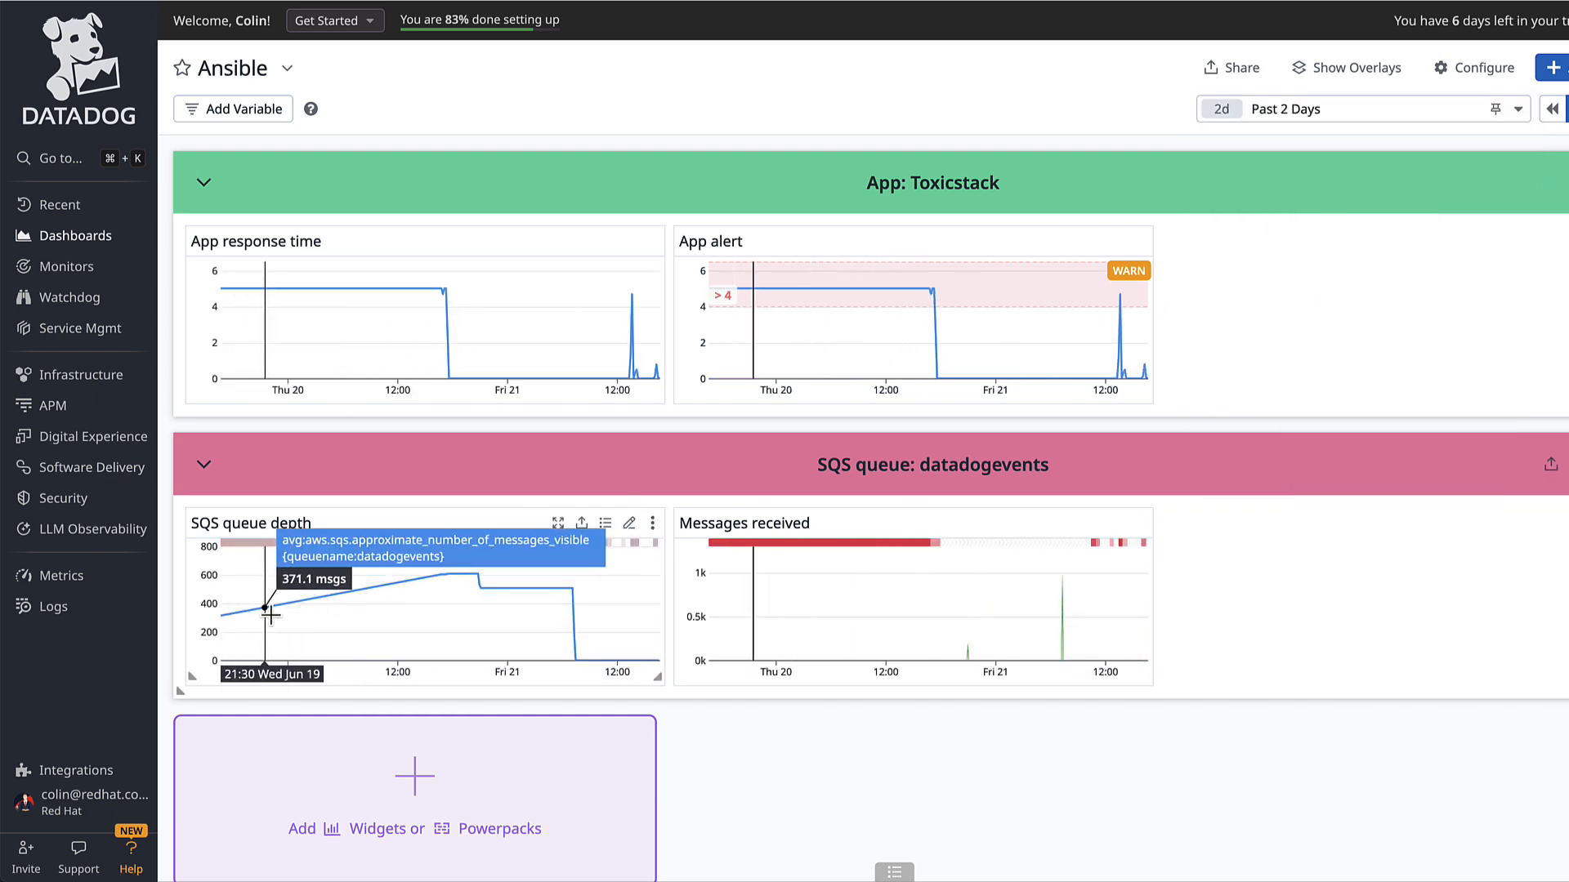
mouse_move(458, 570)
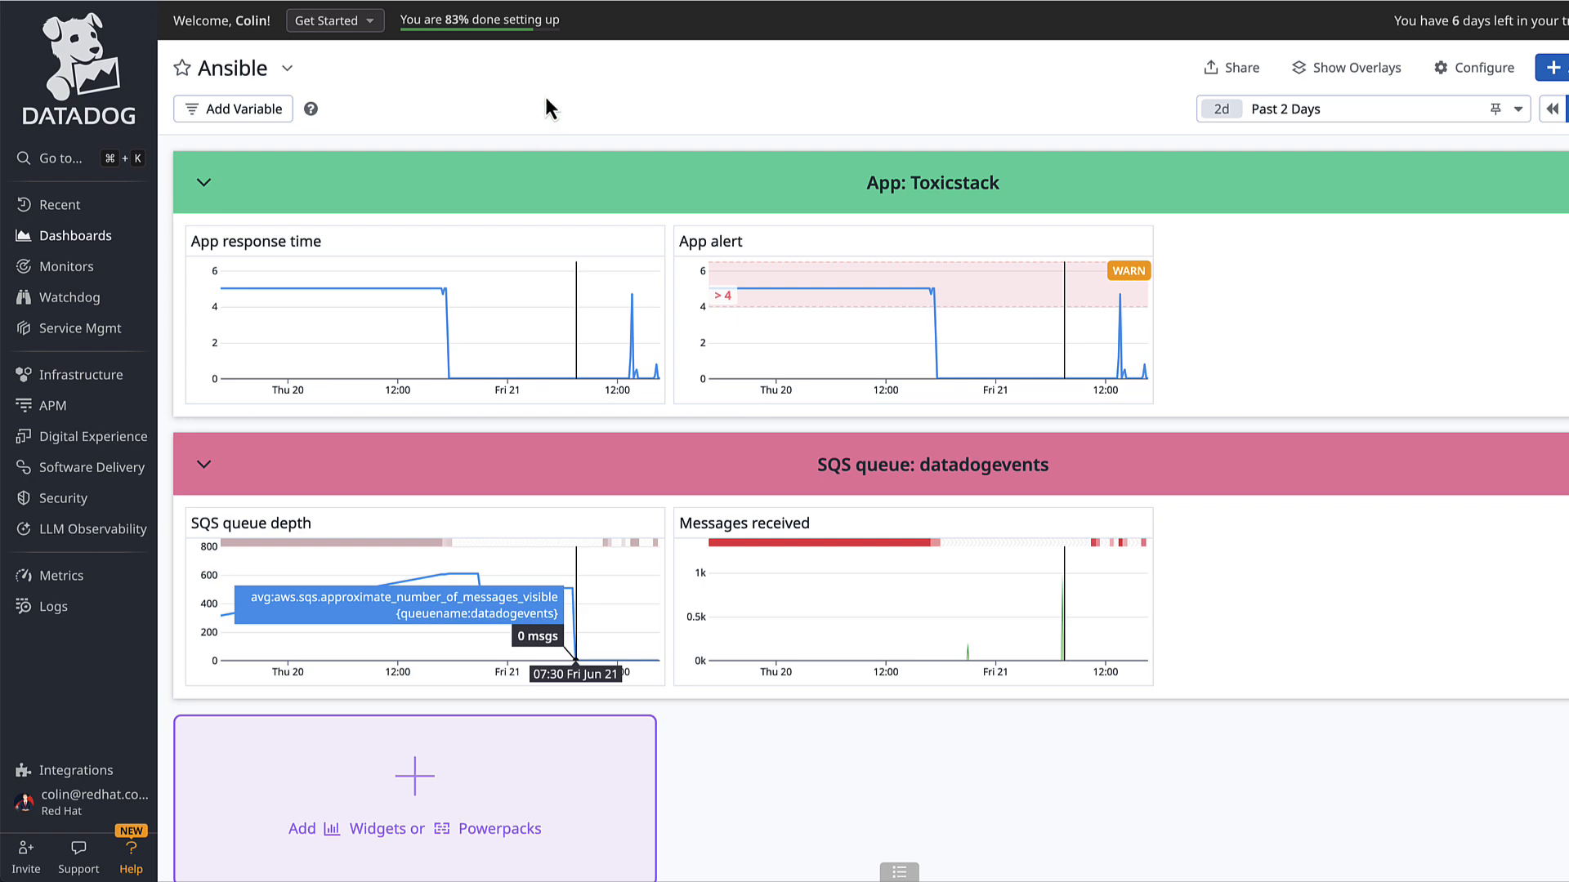
Step: Search 'work' in Go to search and go to the Workflows page
text(work)
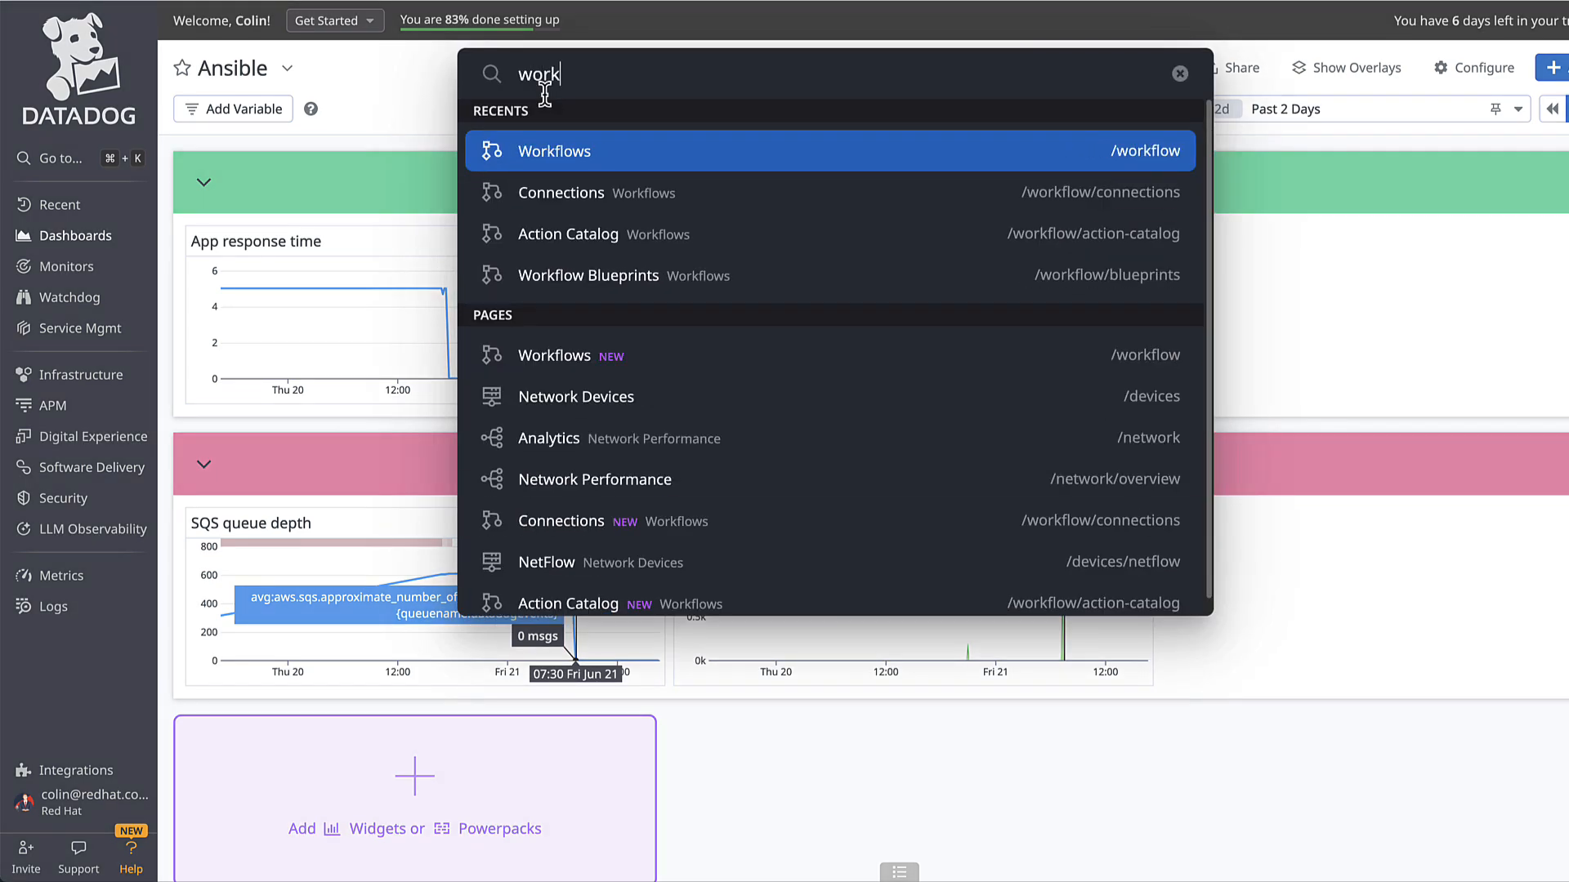
click(557, 151)
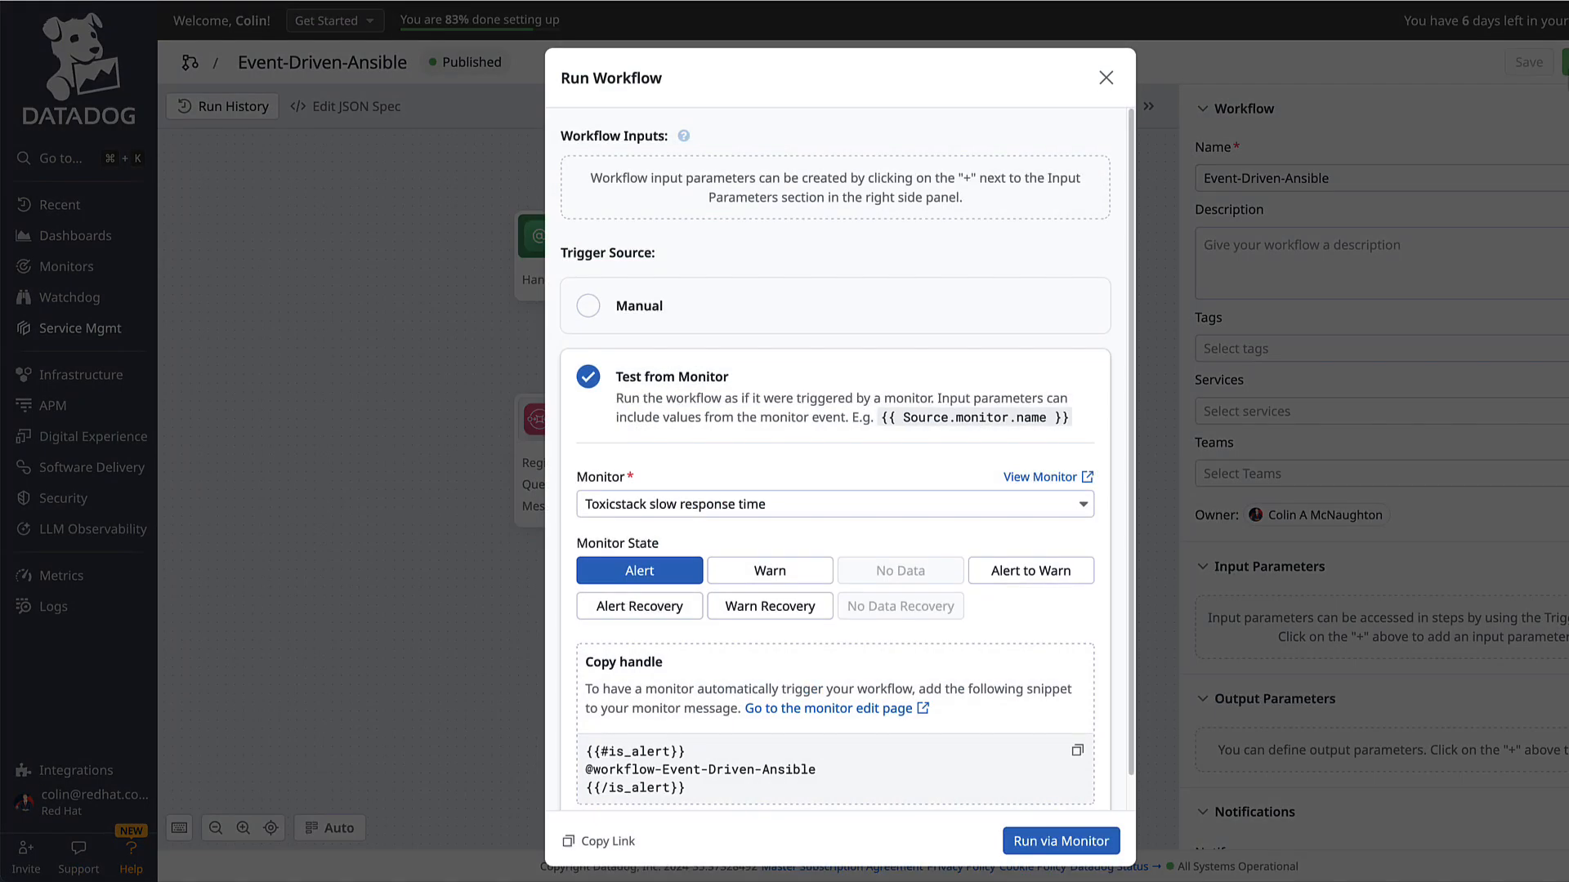
Step: Test-run the workflow from the Toxicstack slow response time monitor in Warn state
click(587, 306)
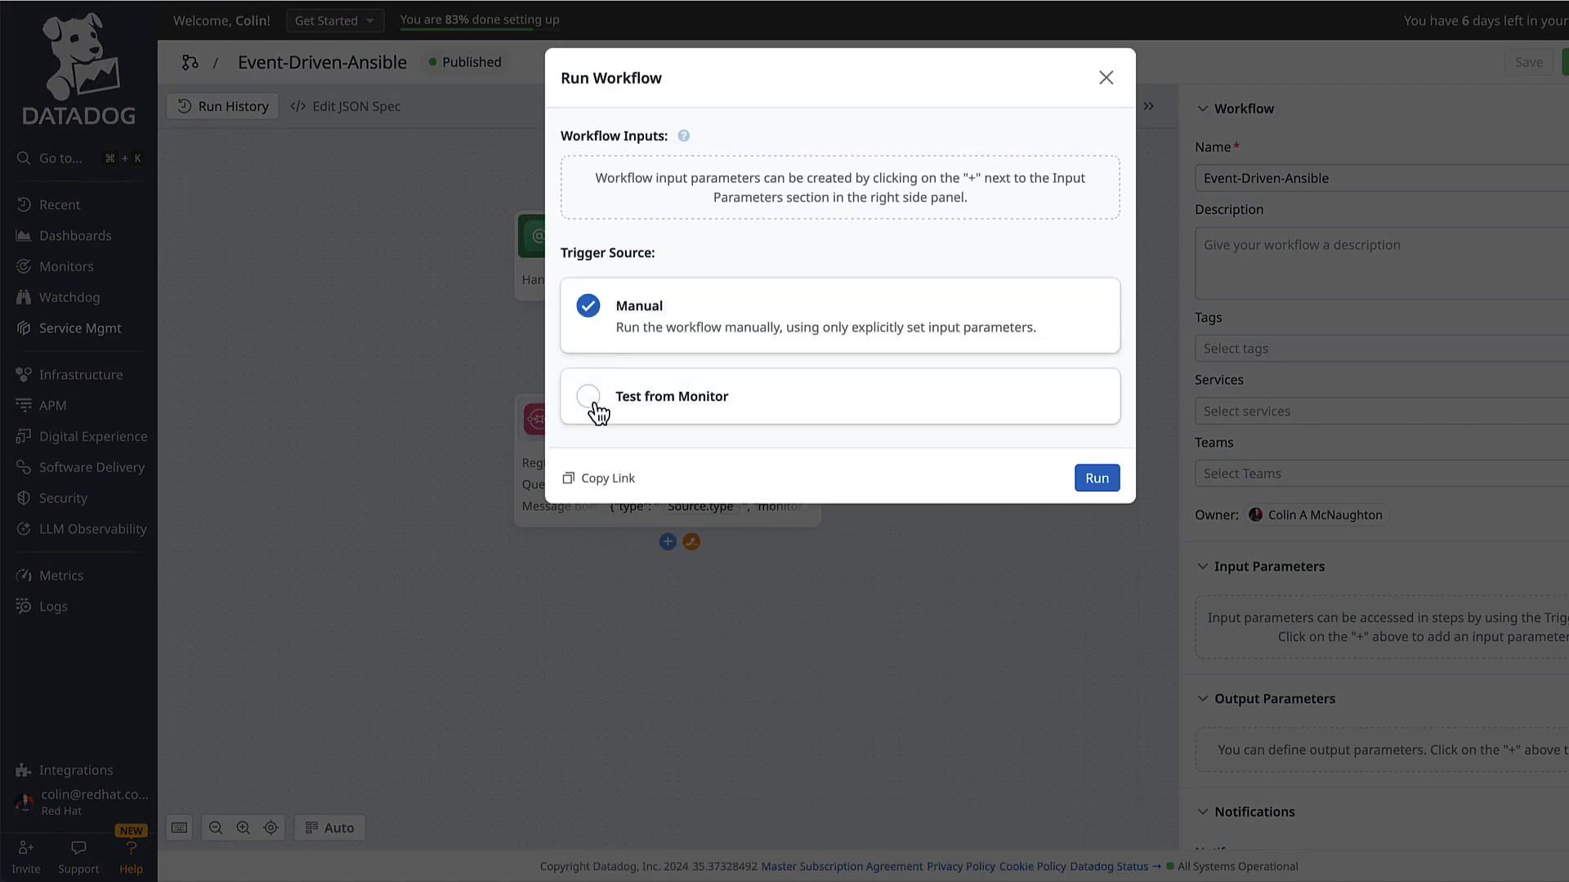
click(588, 396)
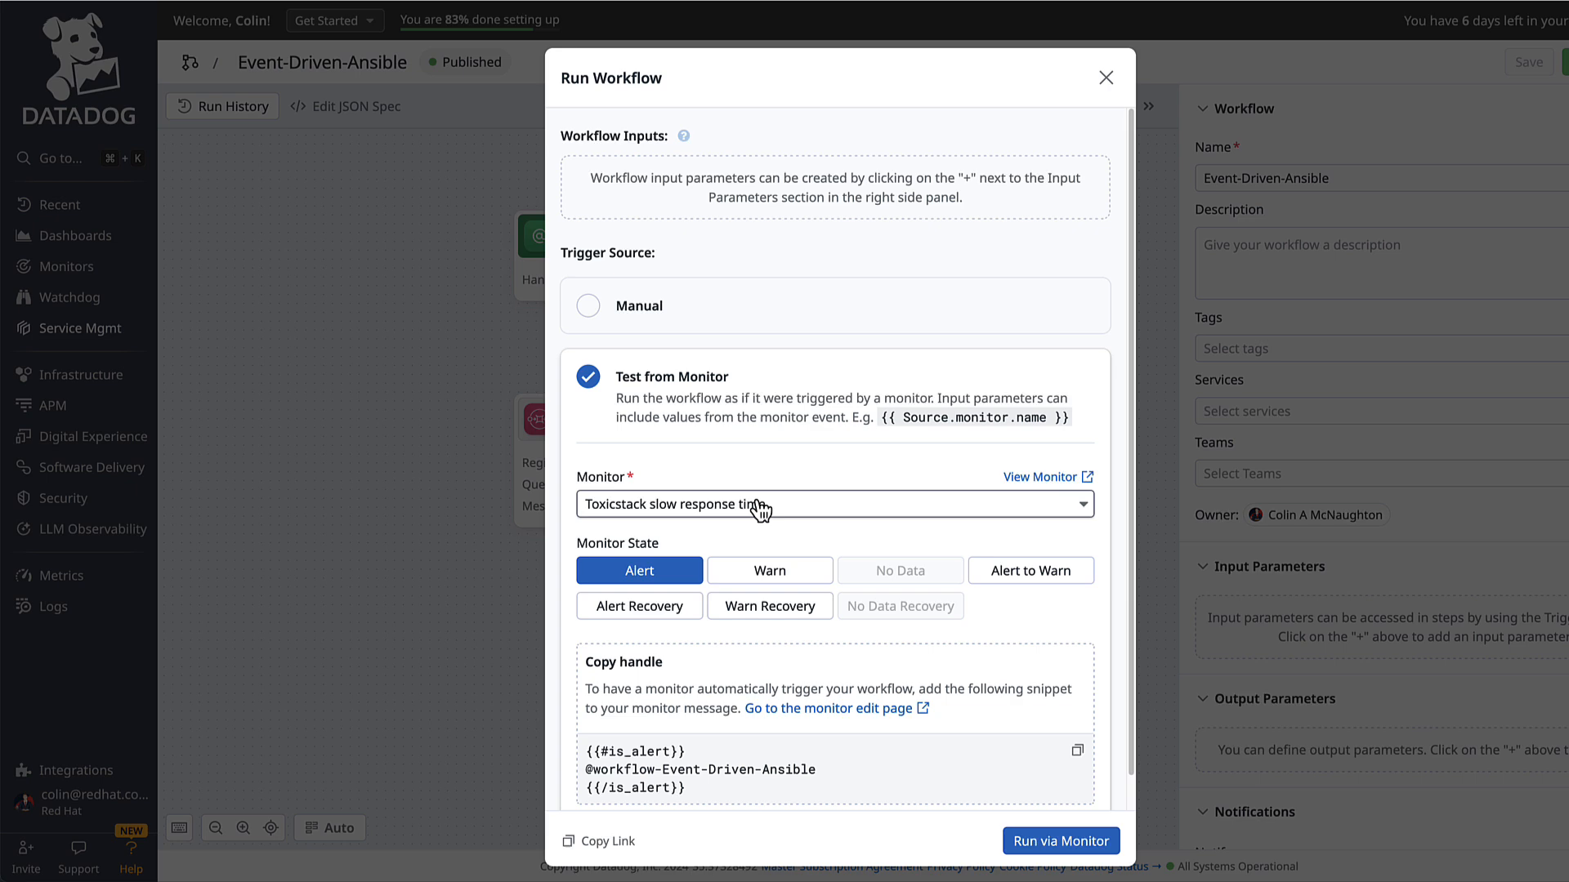
mouse_move(1240, 648)
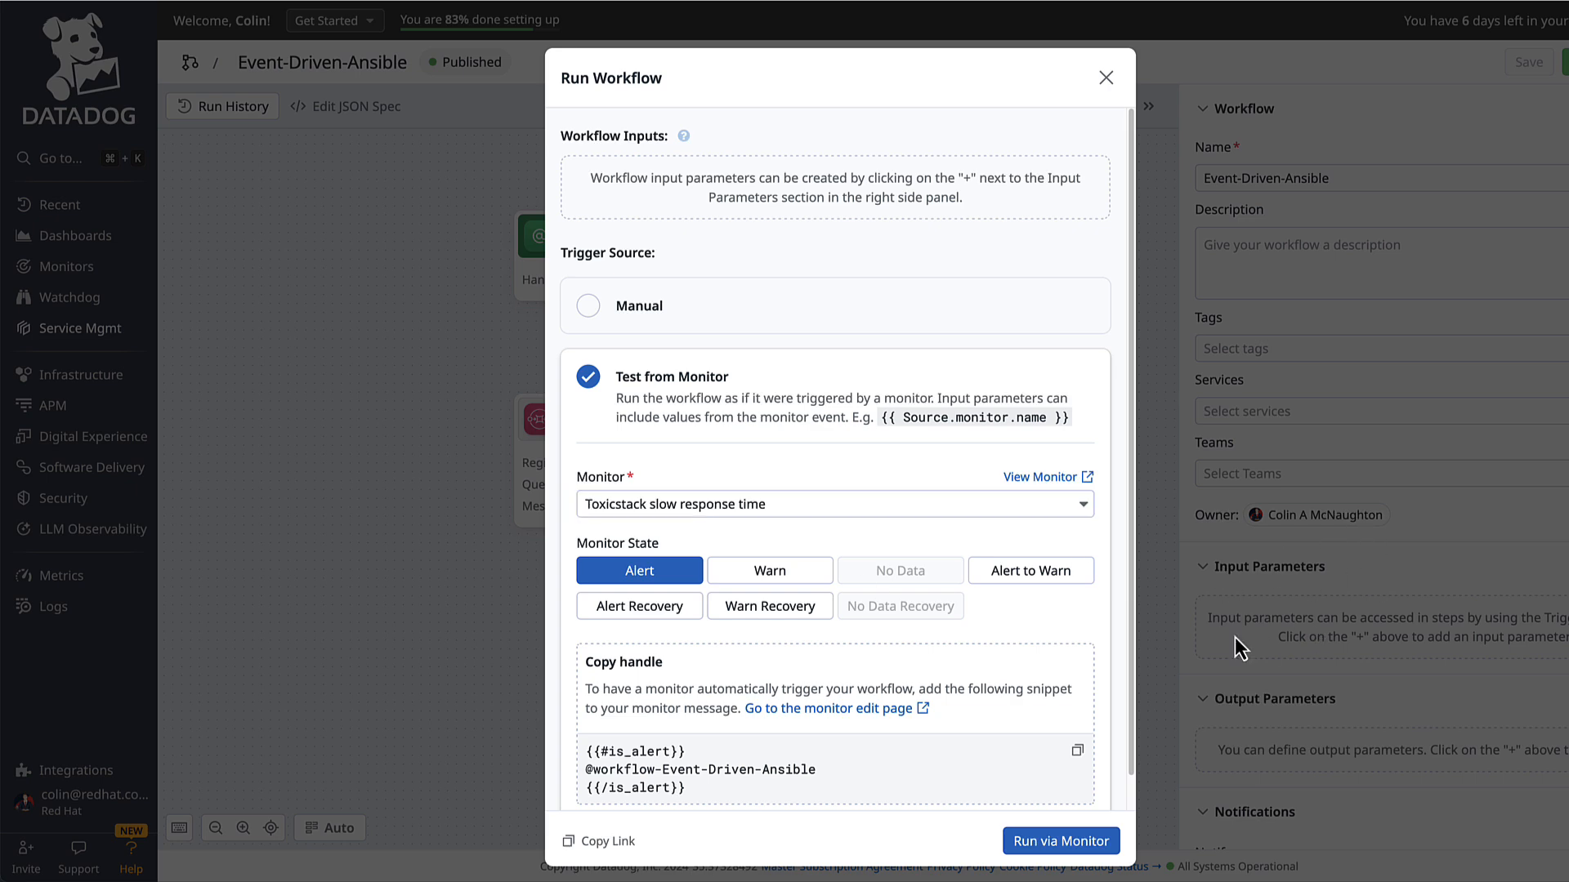
mouse_move(1222, 429)
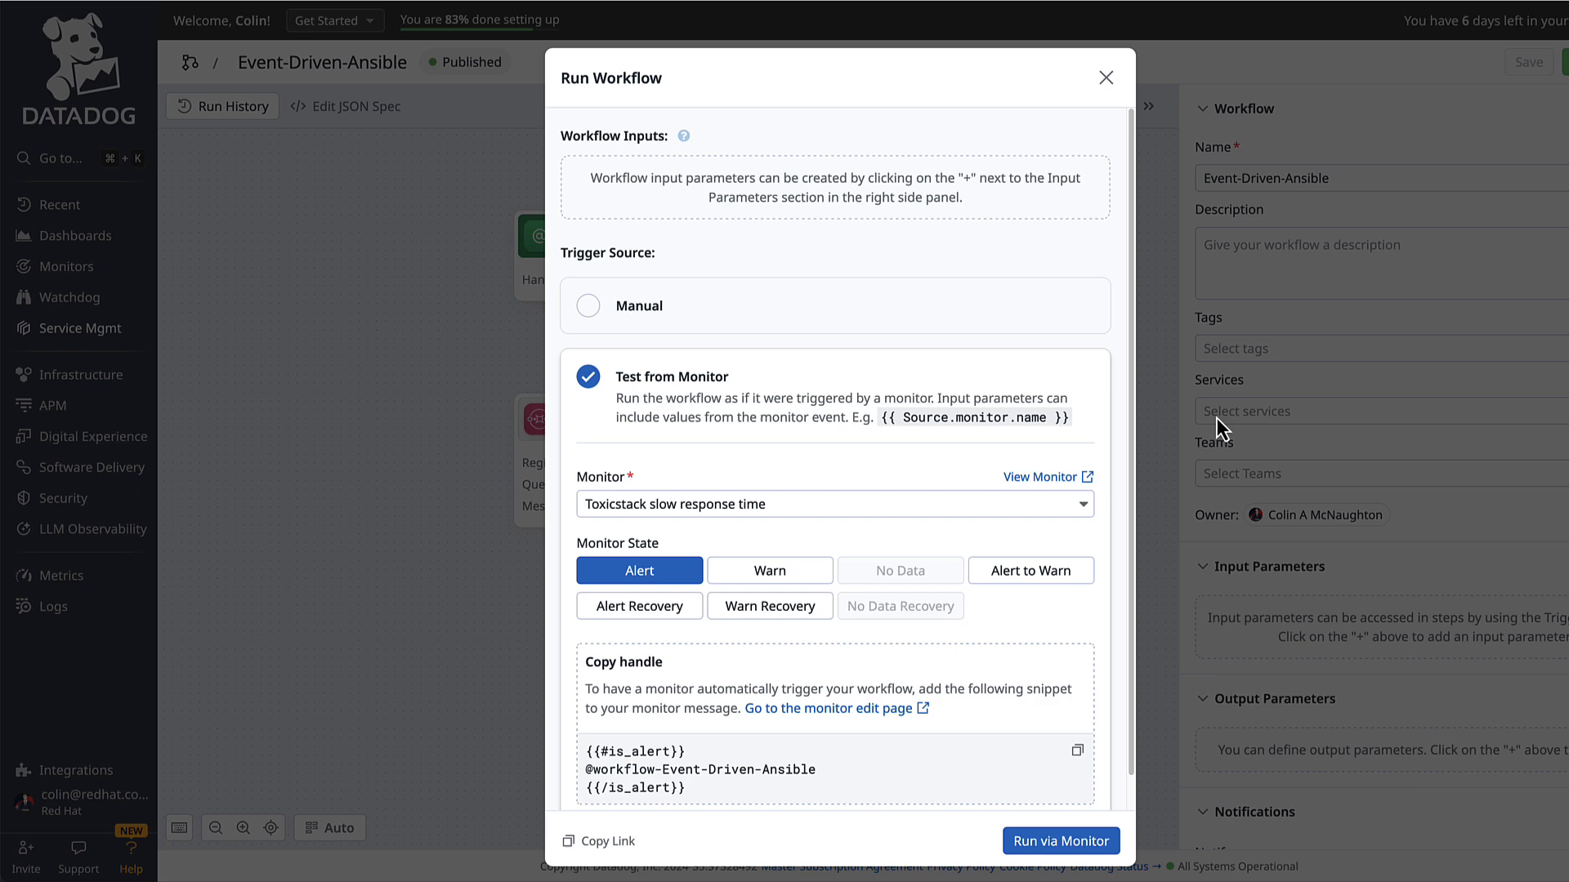
click(638, 605)
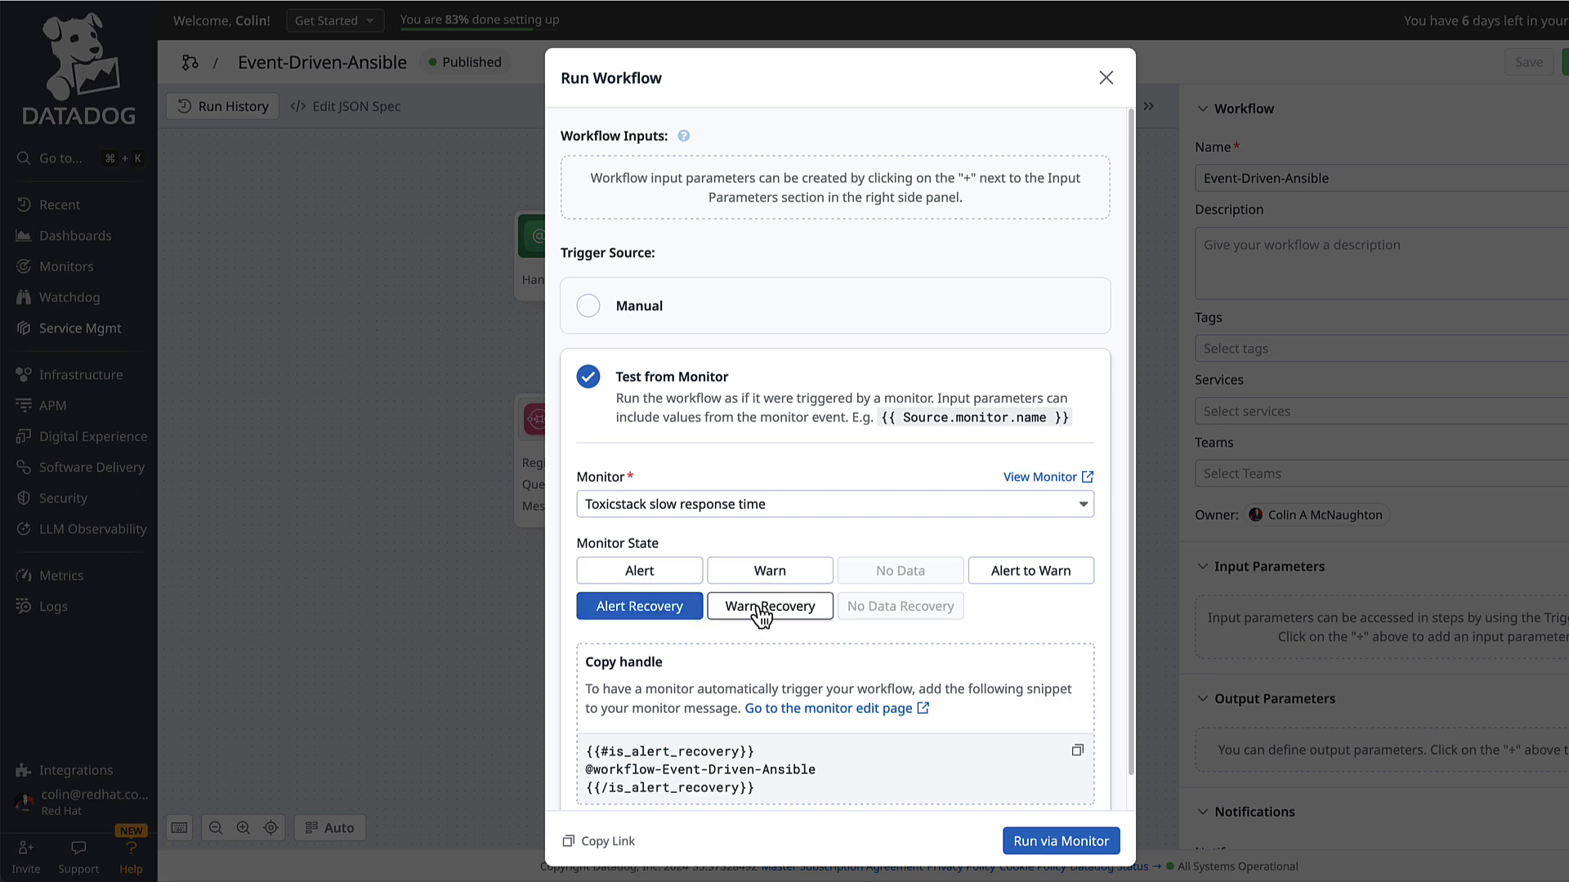
click(768, 570)
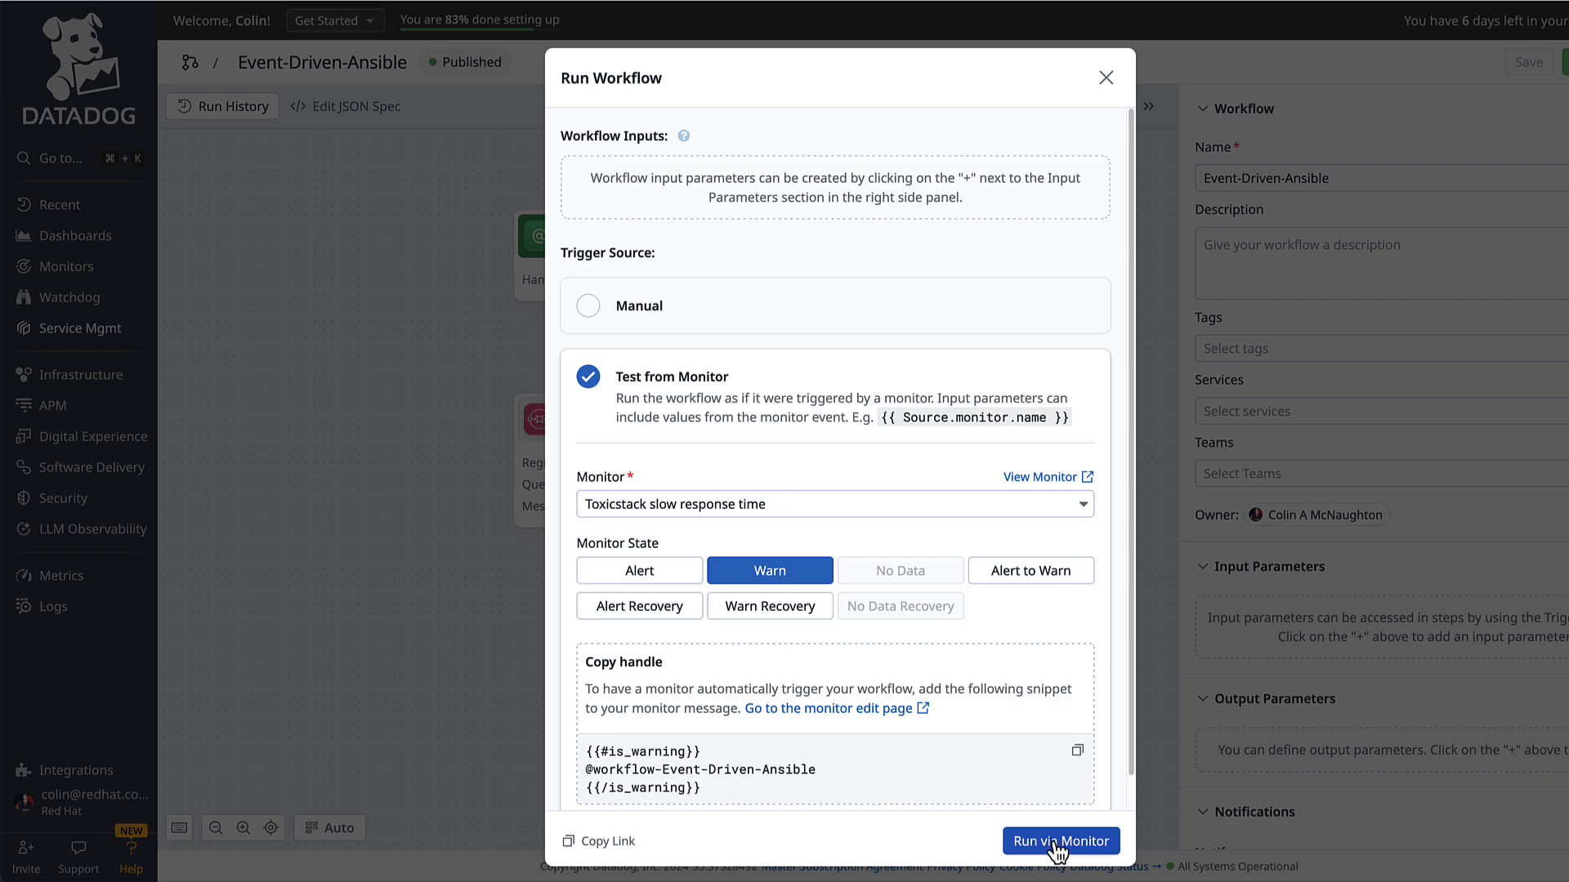
click(1059, 840)
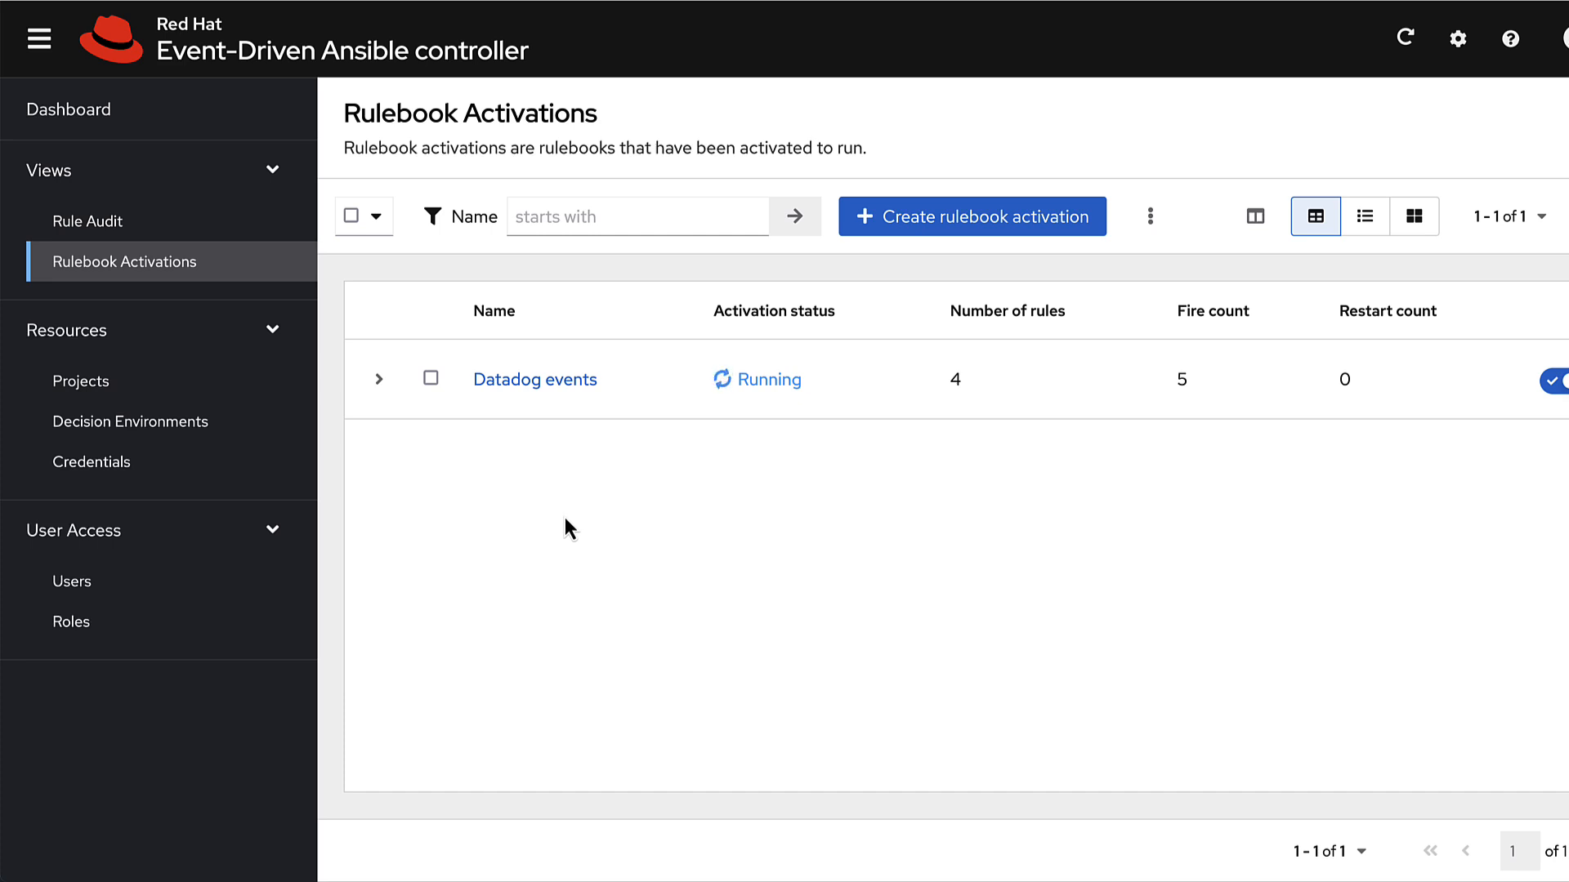
Step: Open R2 TESTing Toxicstack alert rule in Rule Audit and check its run_job_template action
click(89, 222)
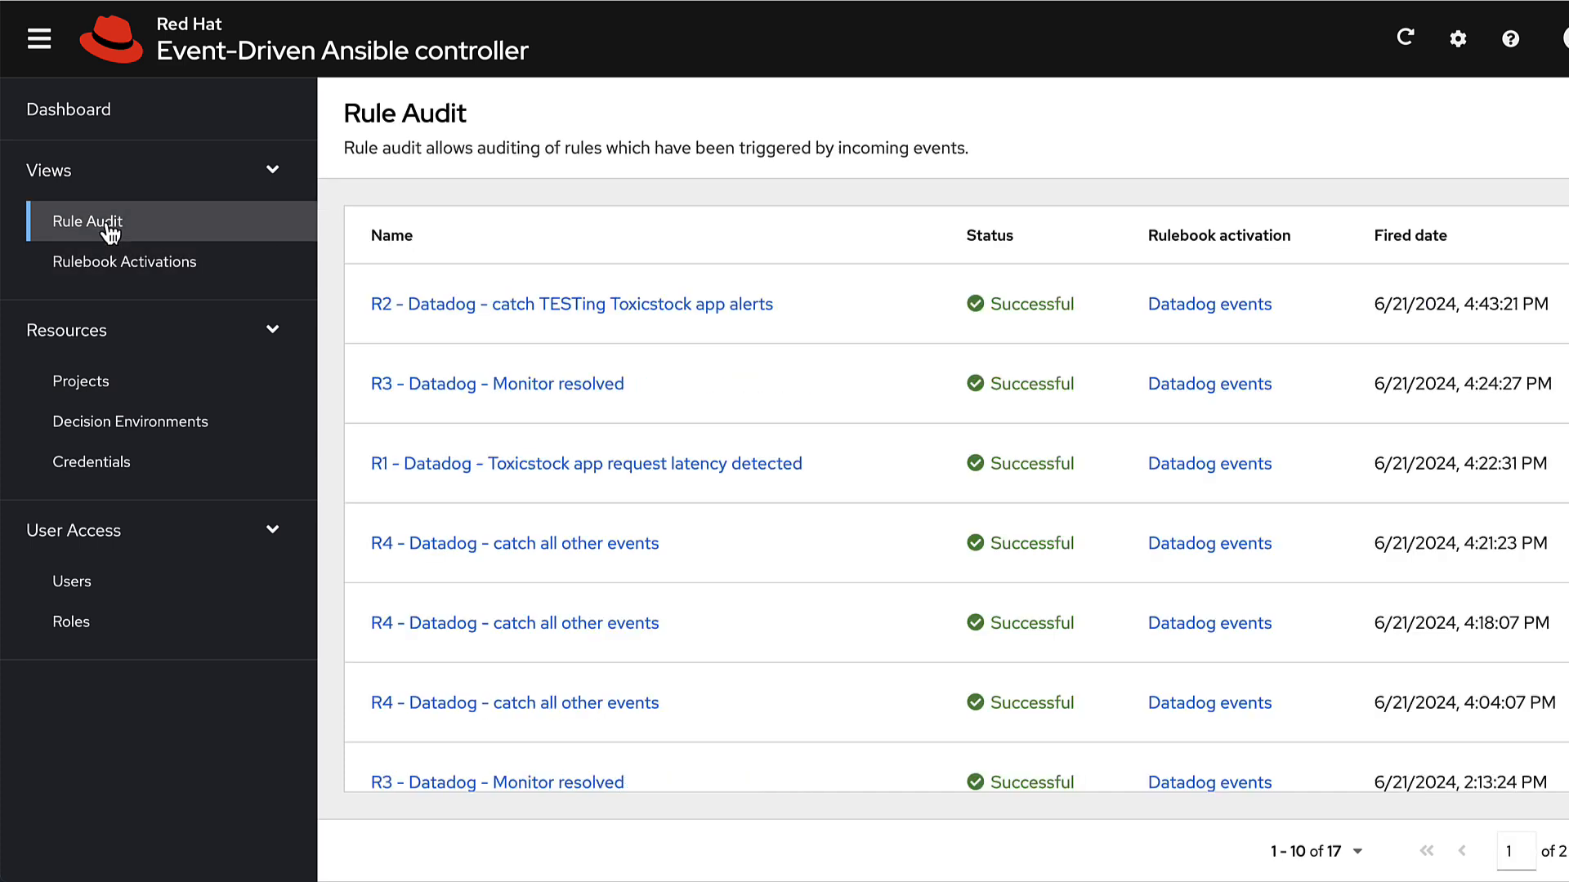
mouse_move(571, 304)
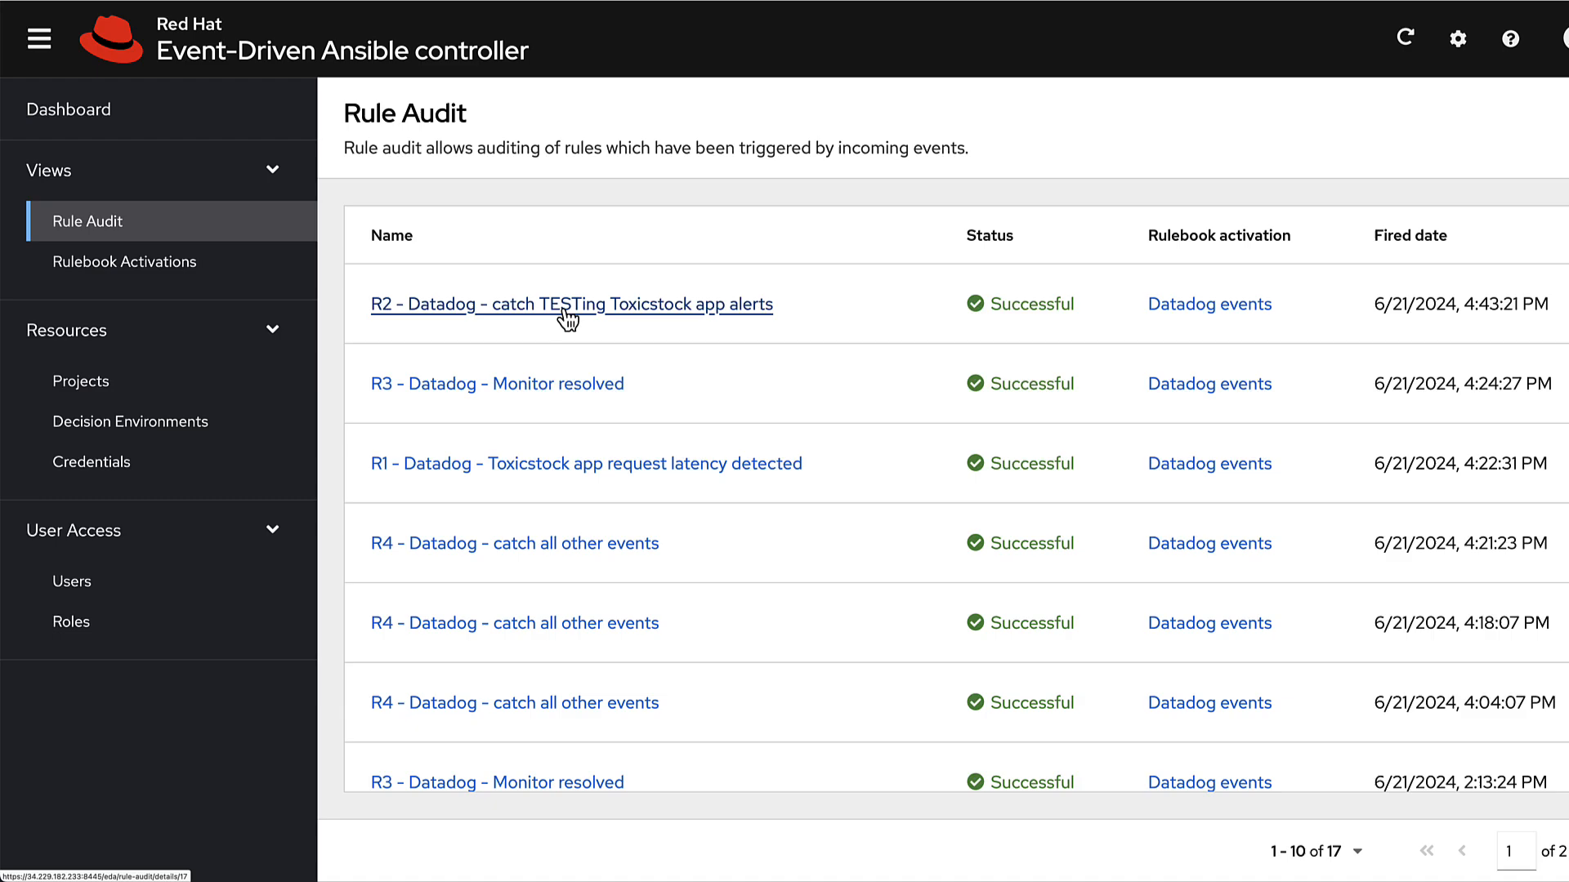
click(571, 304)
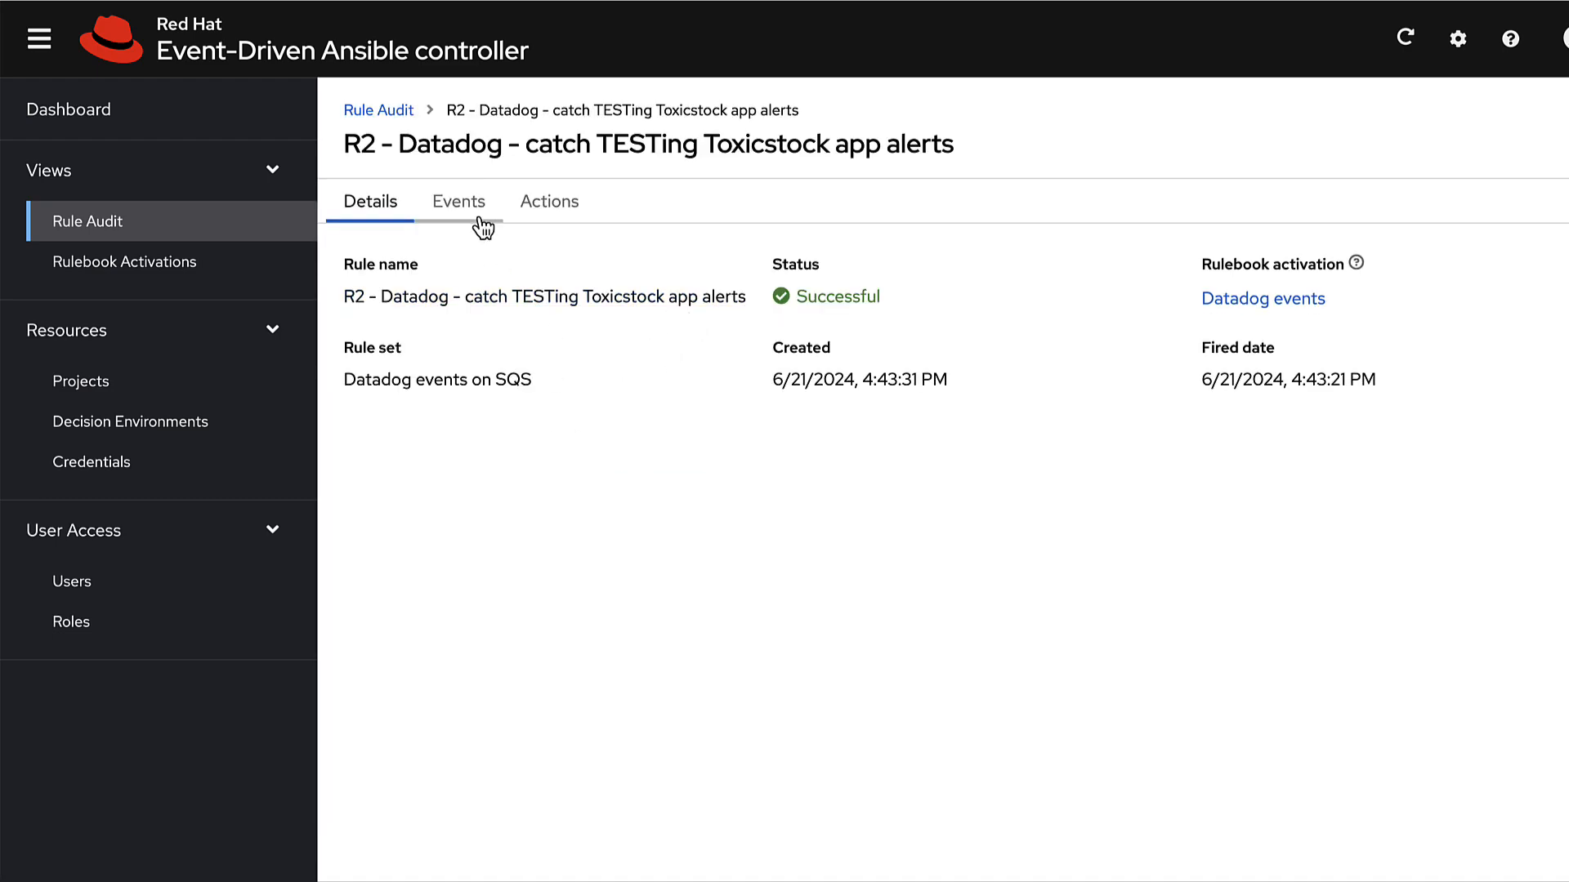
click(549, 201)
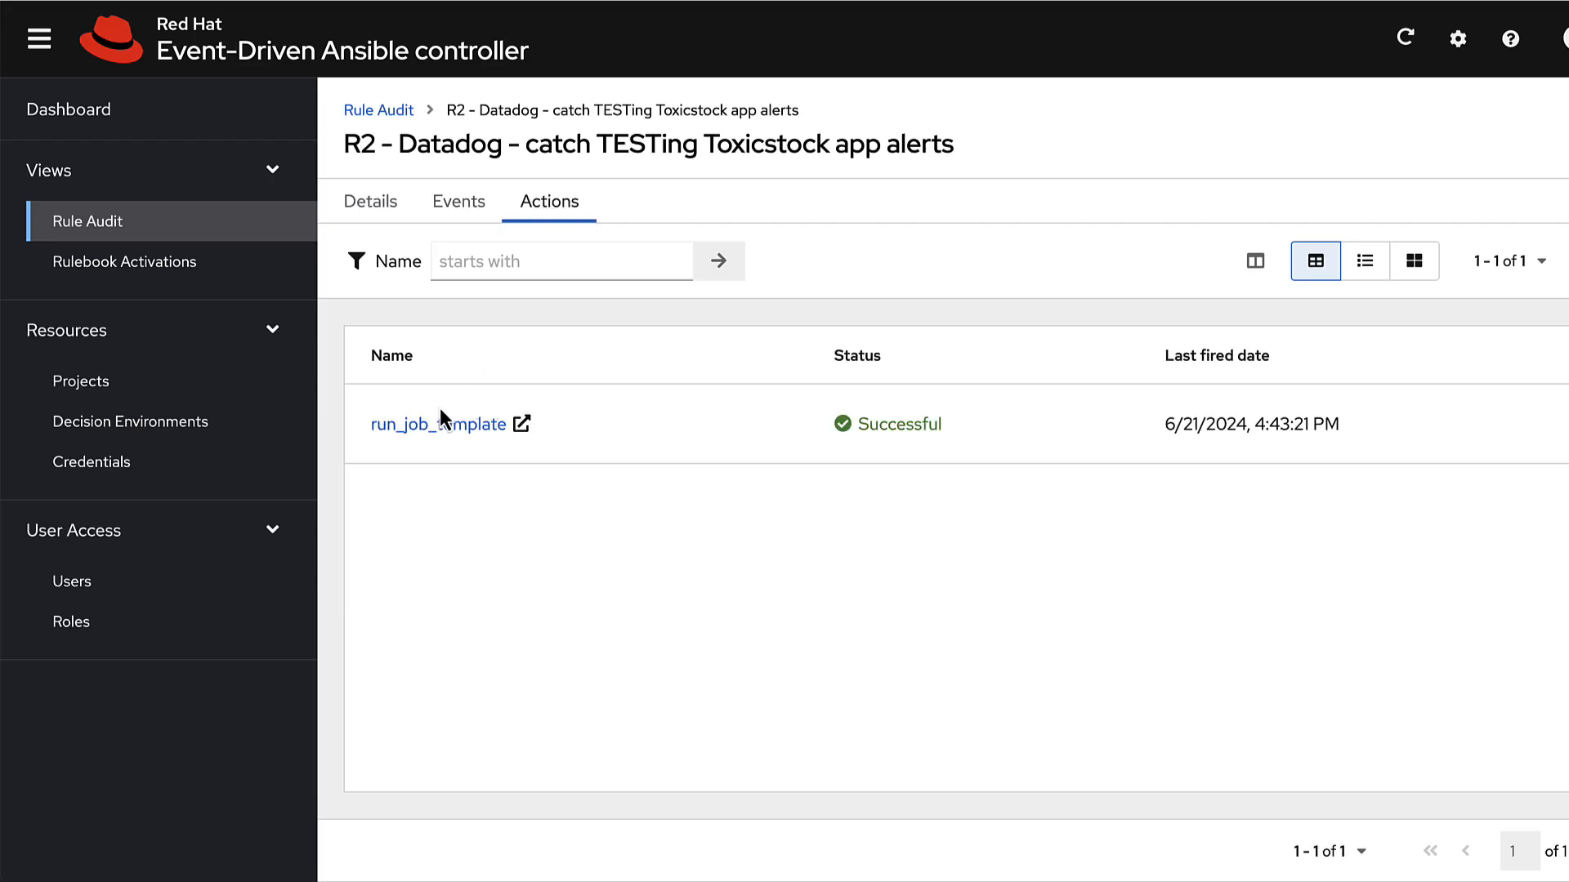
mouse_move(459, 201)
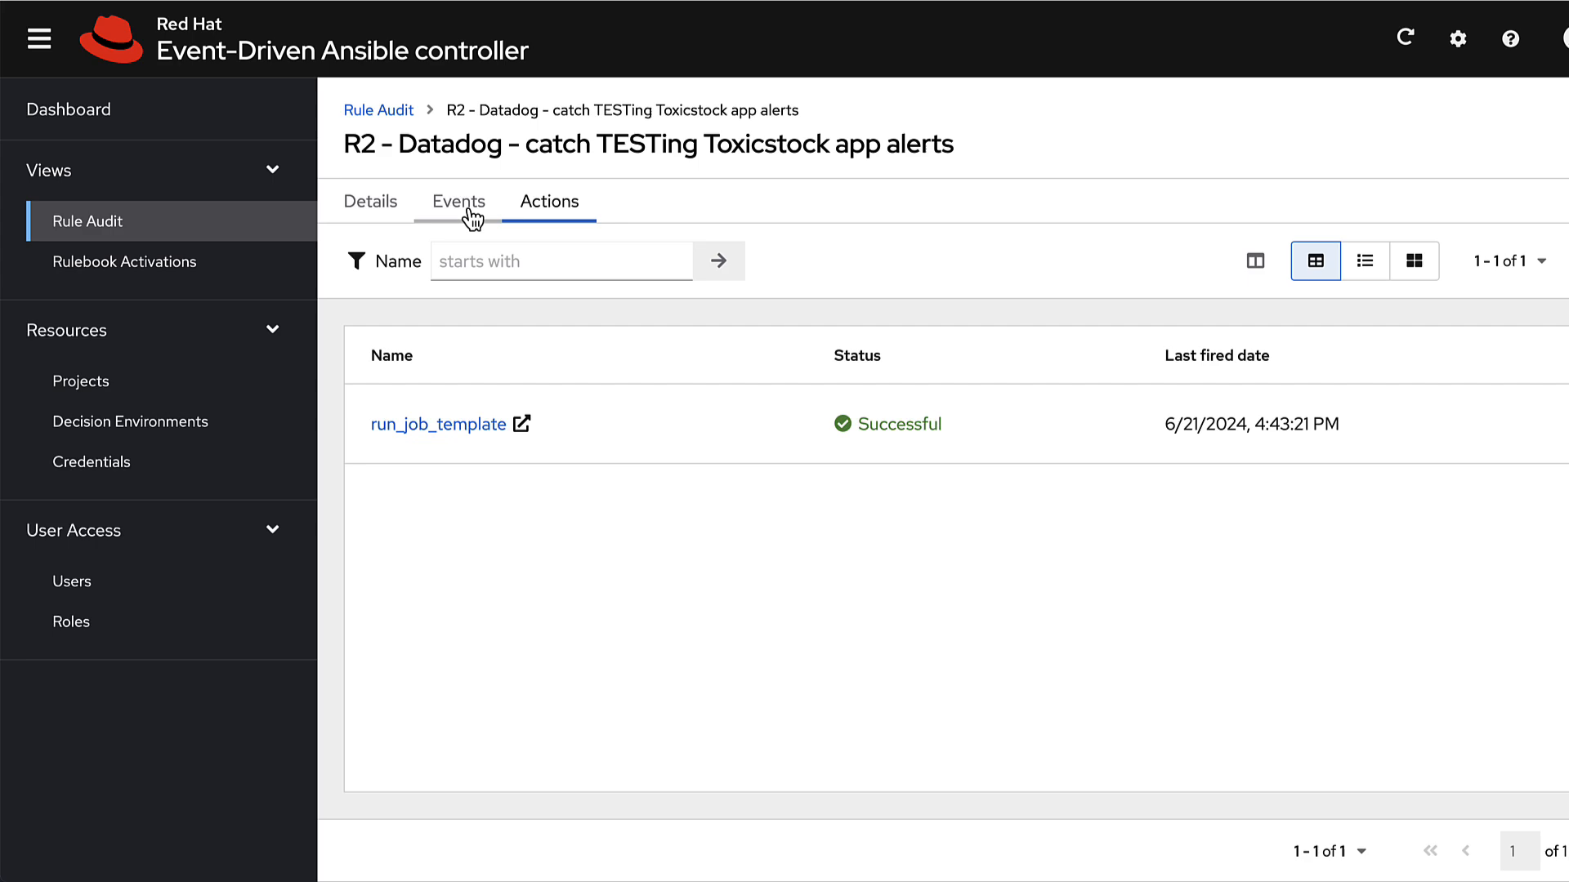
click(369, 201)
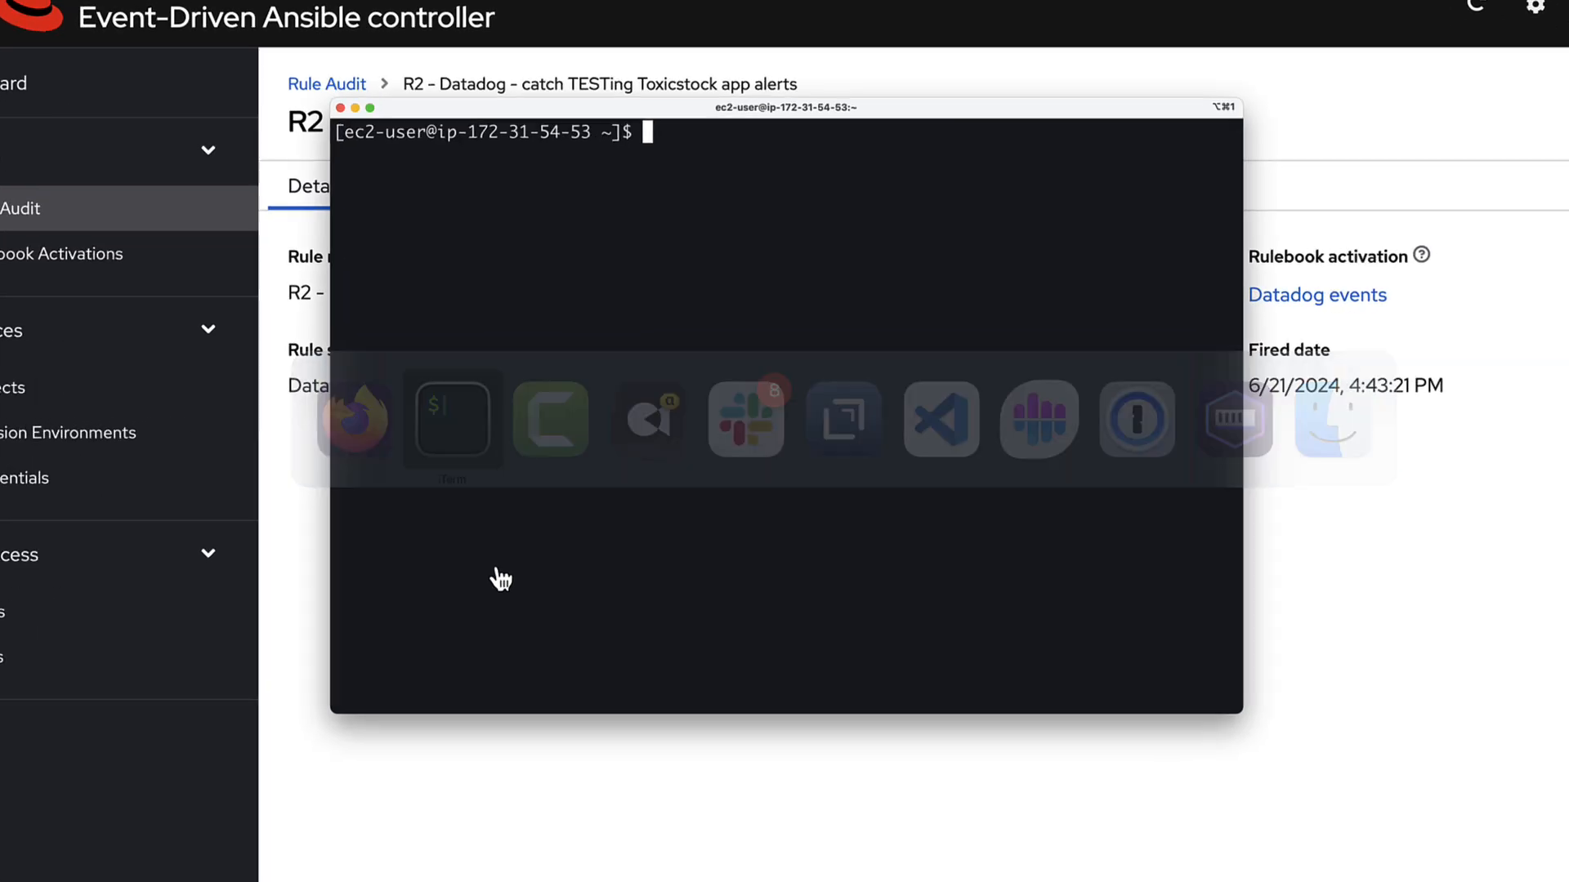
text(curl http://localhost:8001/get)
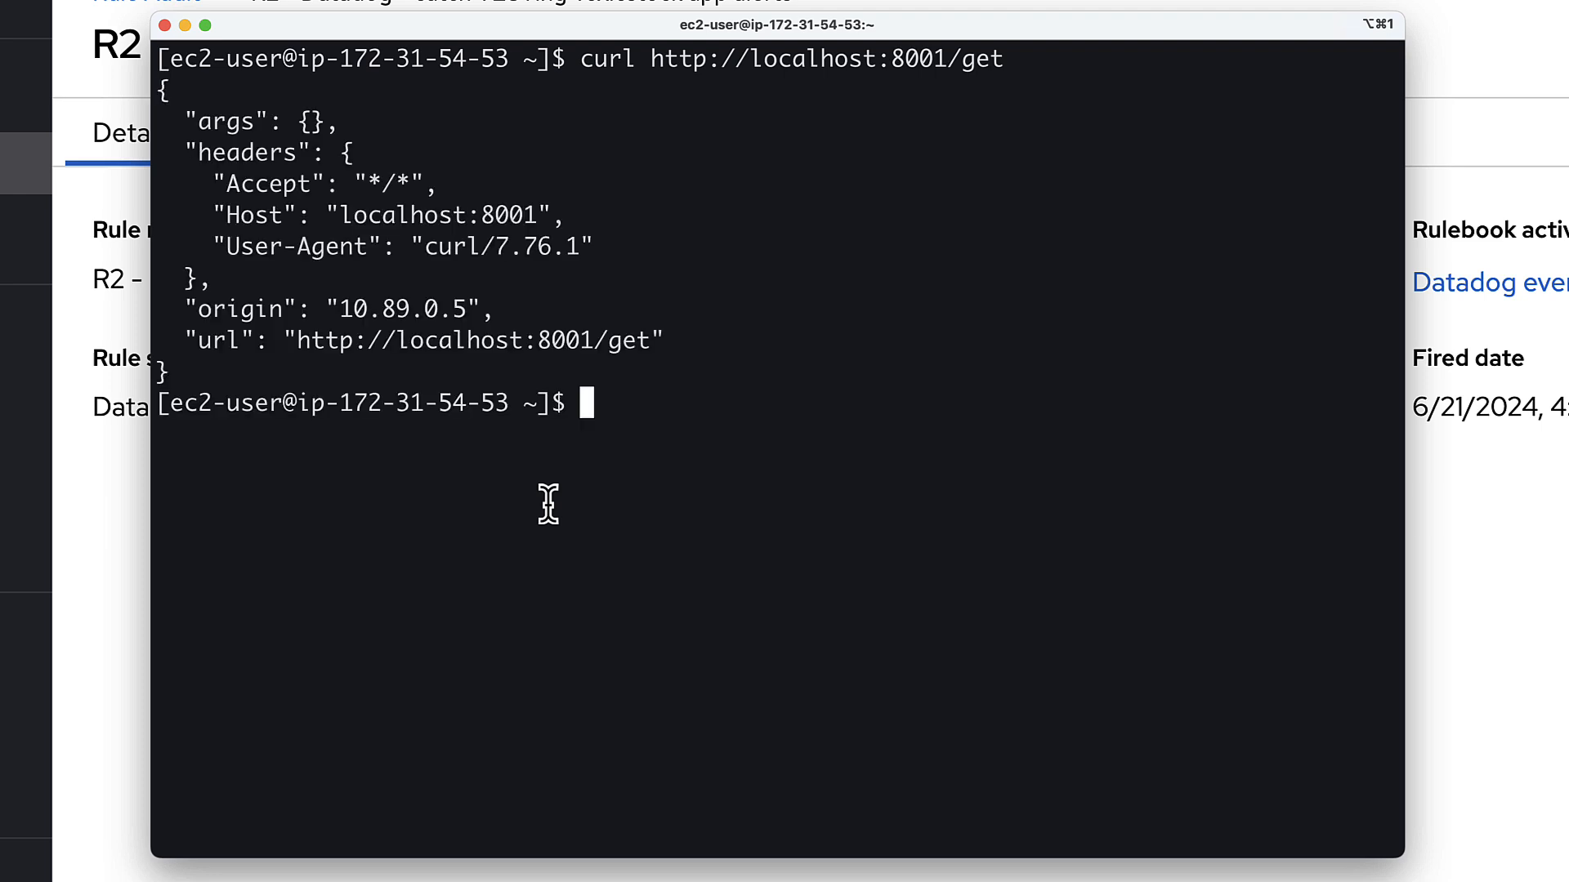
mouse_move(505, 741)
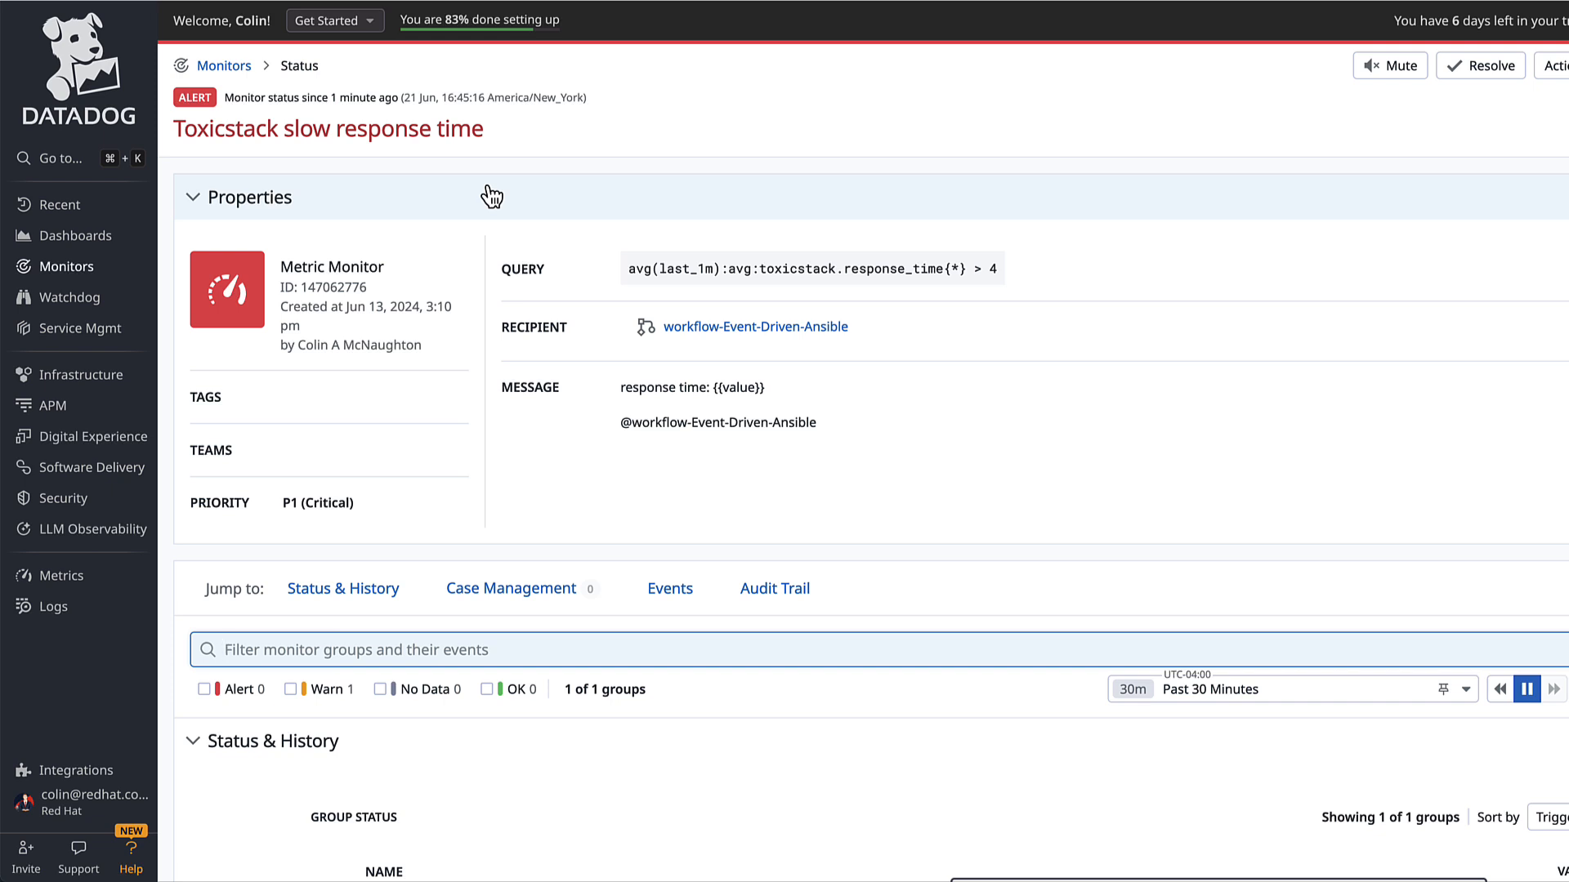
mouse_move(601, 260)
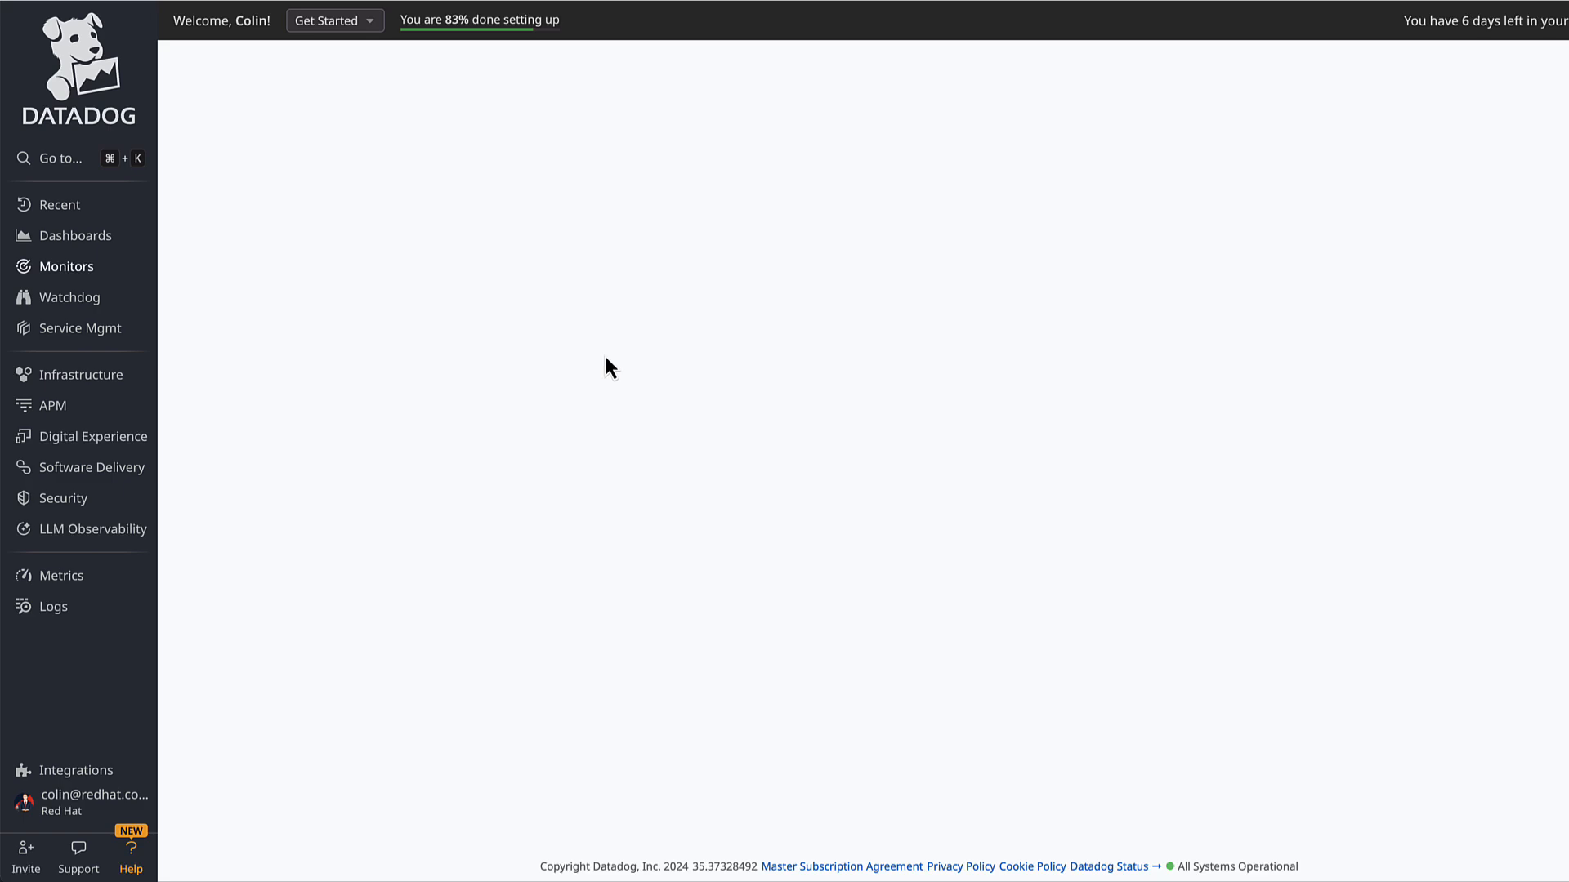
Step: Scroll the Toxicstack monitor page down to its Events list showing the new Triggered entry
scroll(down, 3)
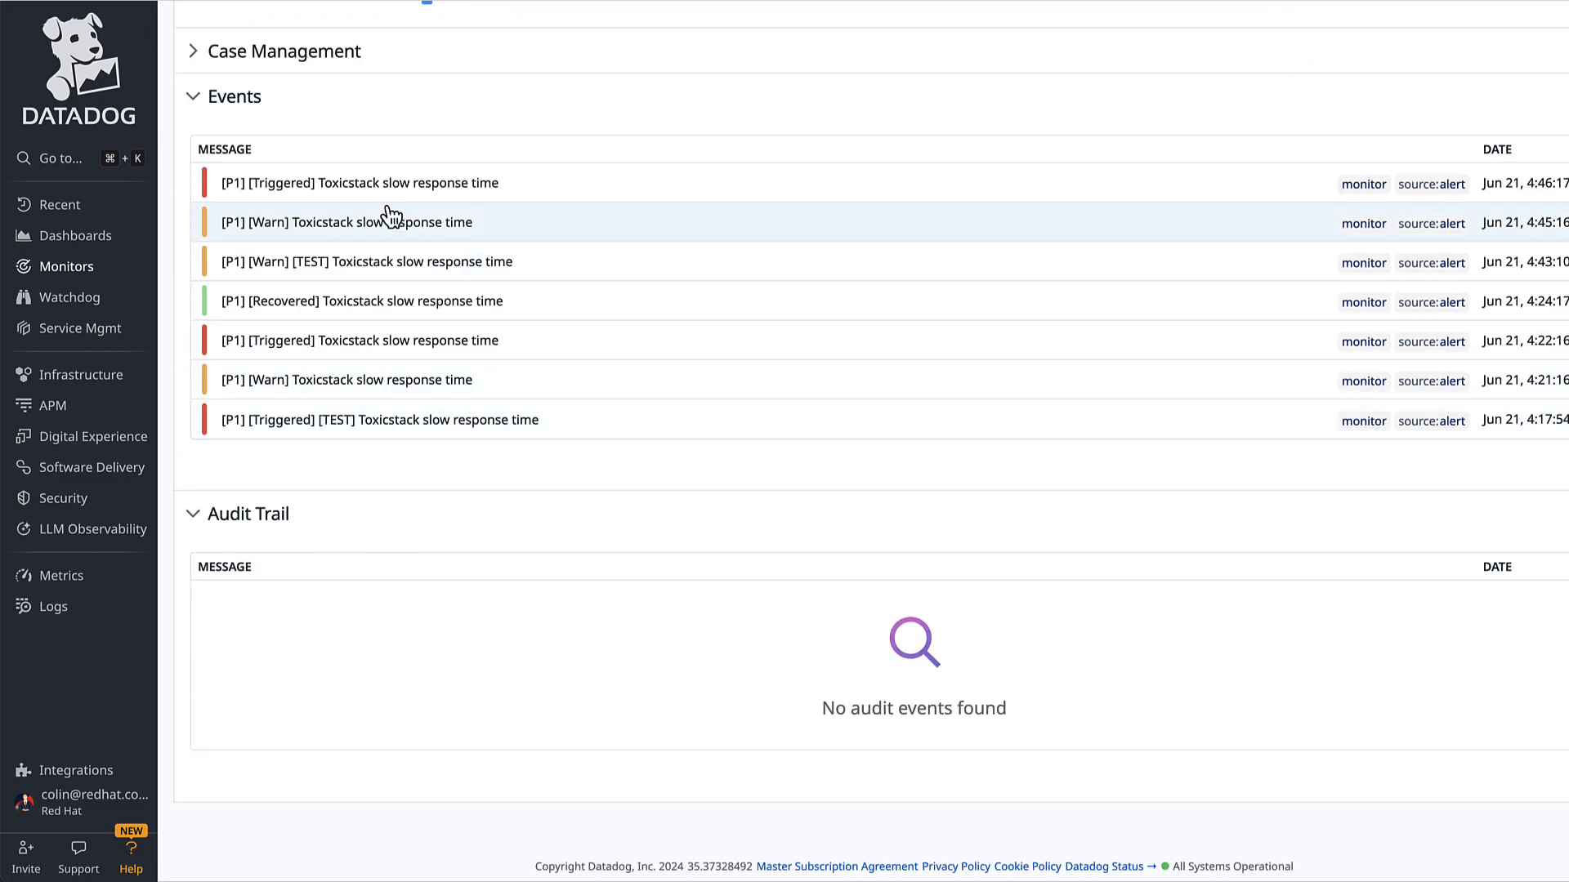
mouse_move(425, 235)
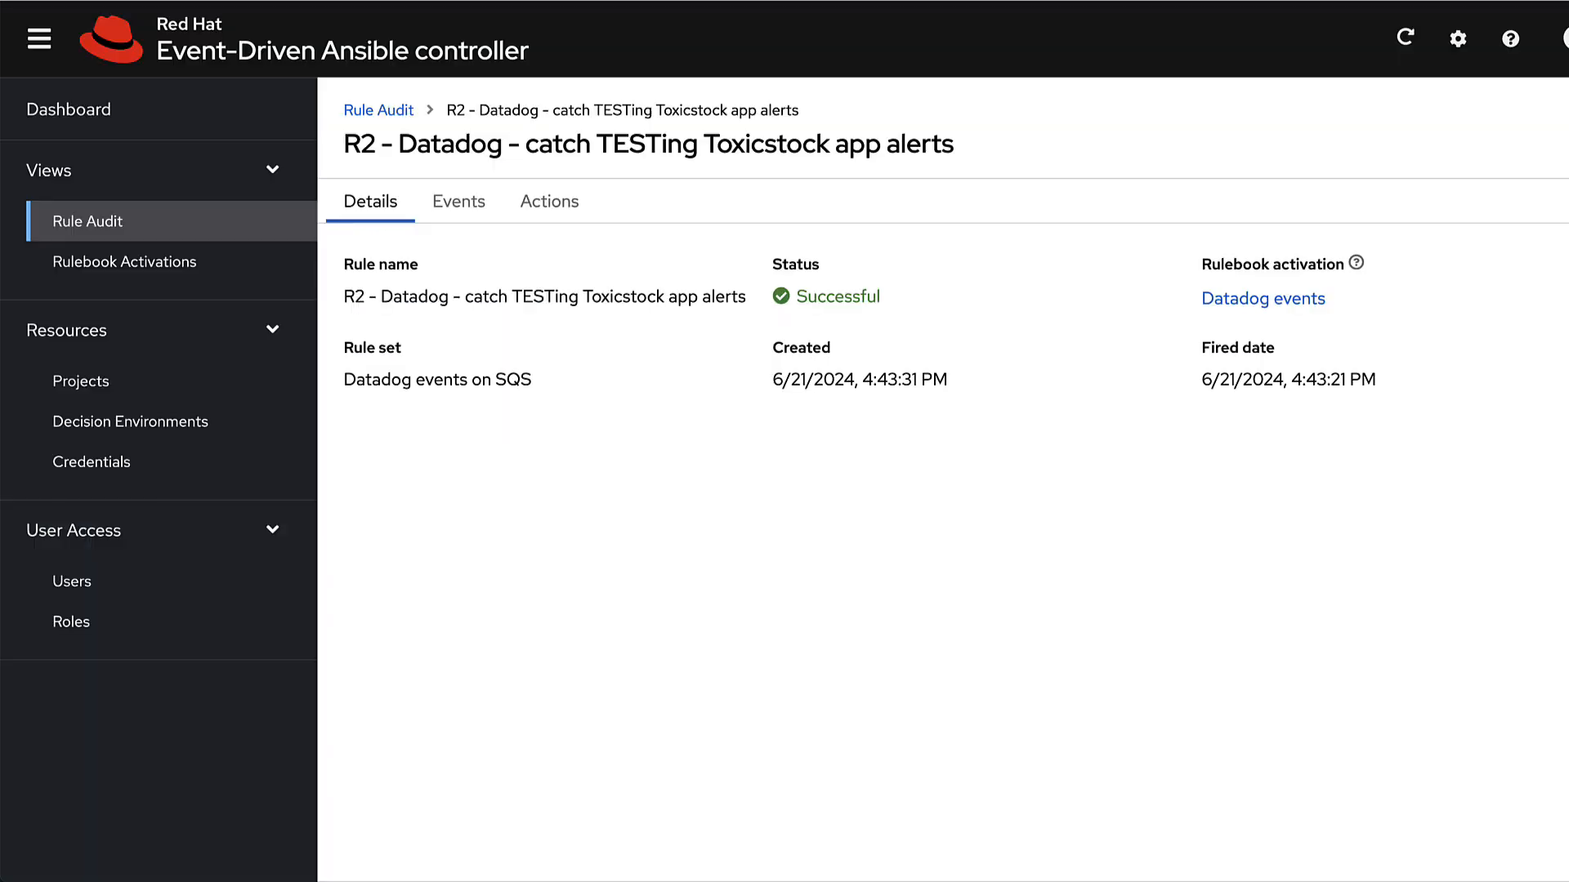
Step: View the top R1 rule's aws_sqs_queue alert event, then open its launched job
click(378, 110)
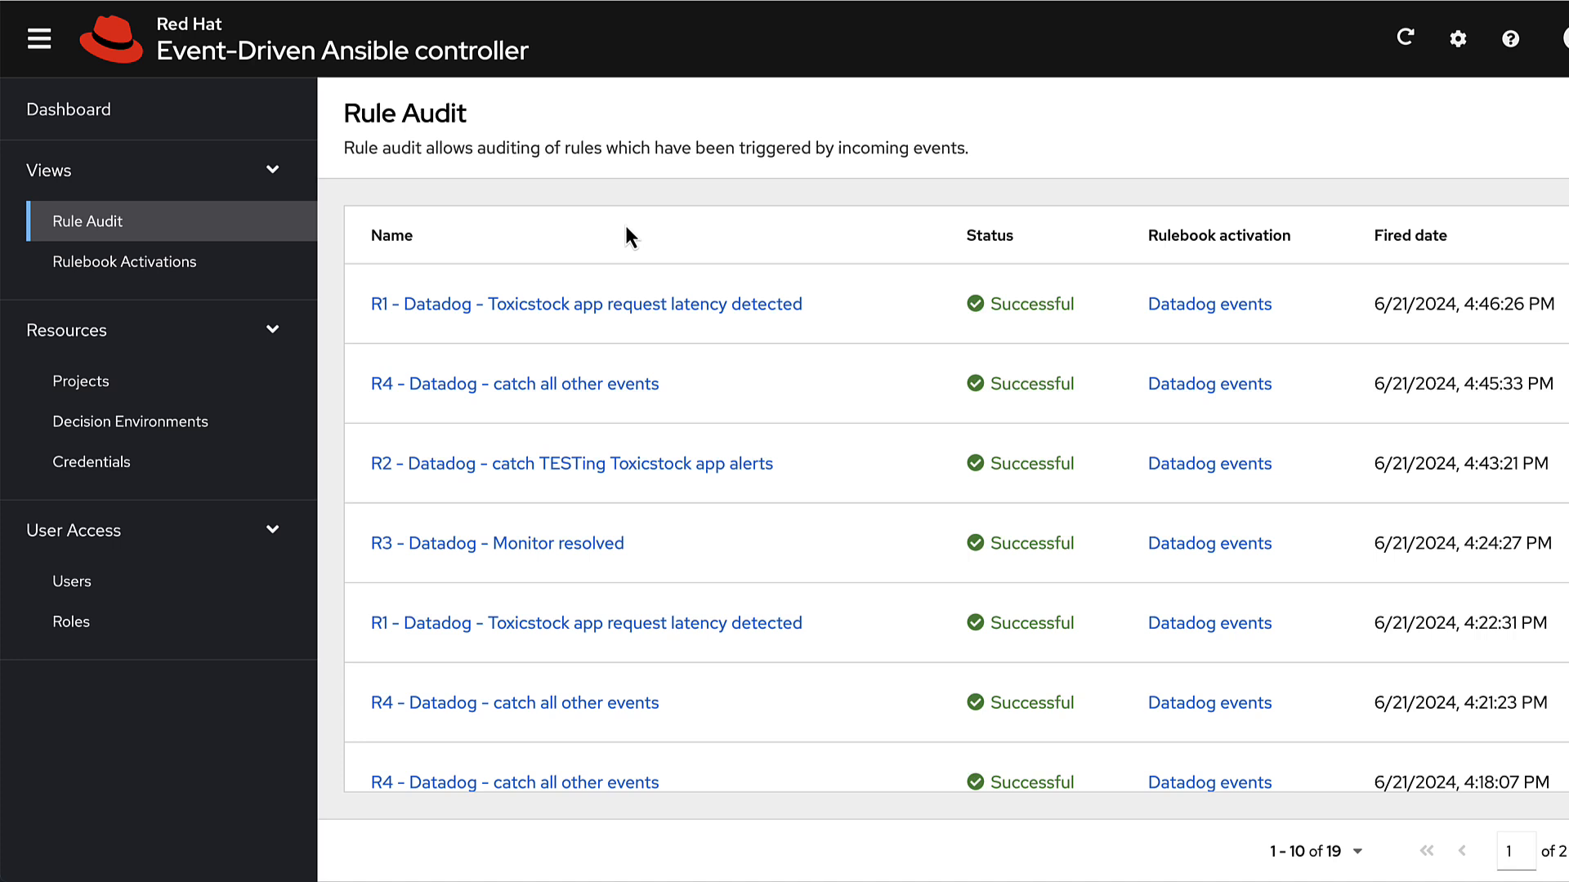
mouse_move(627, 313)
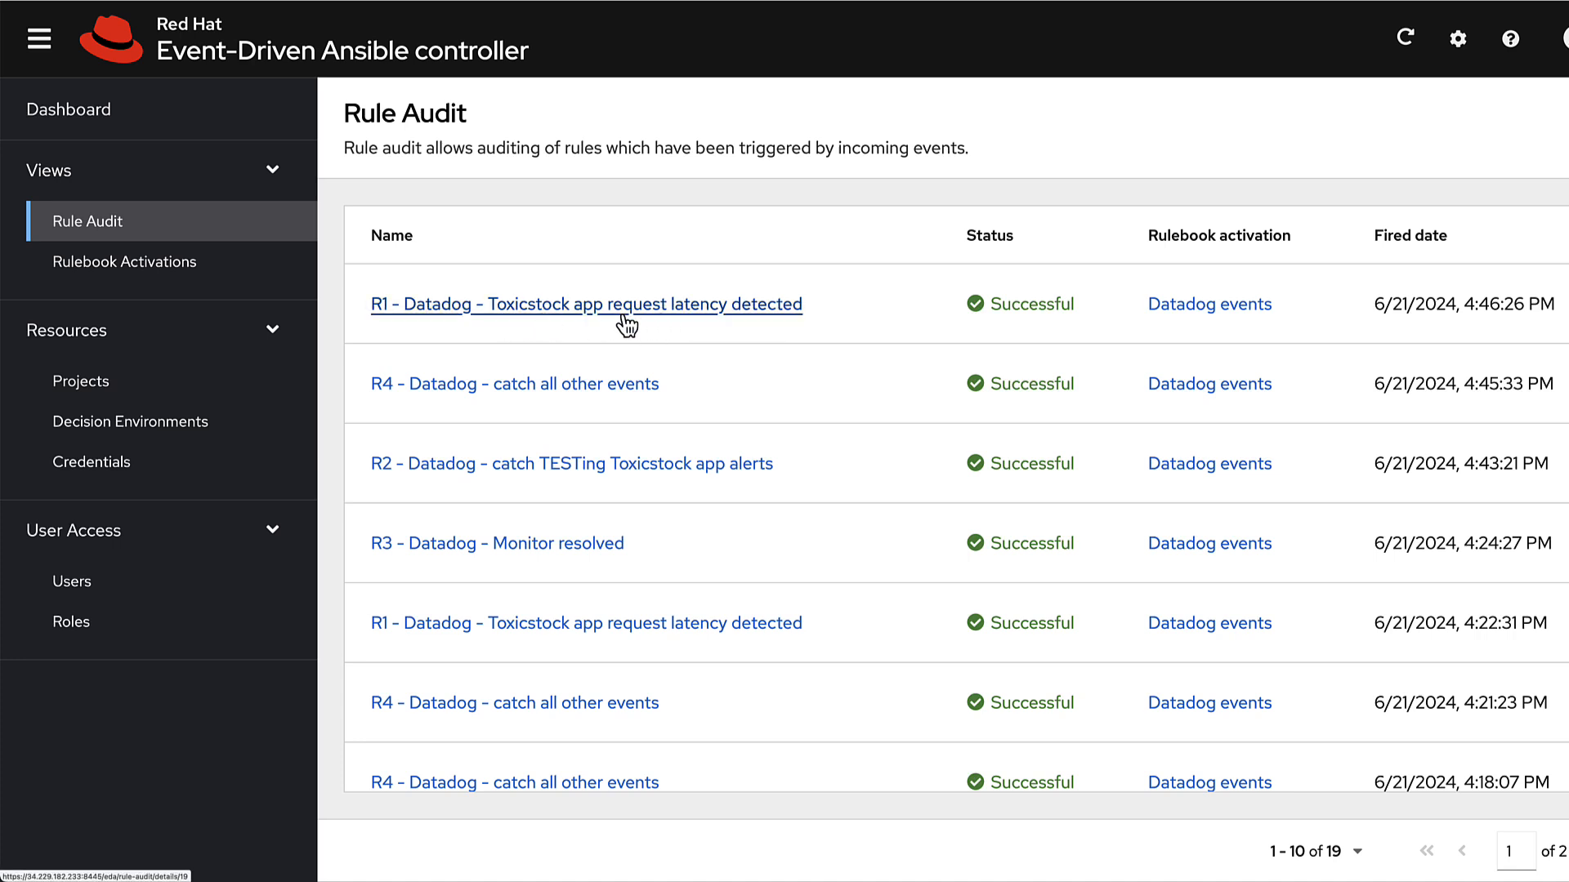
mouse_move(1434, 345)
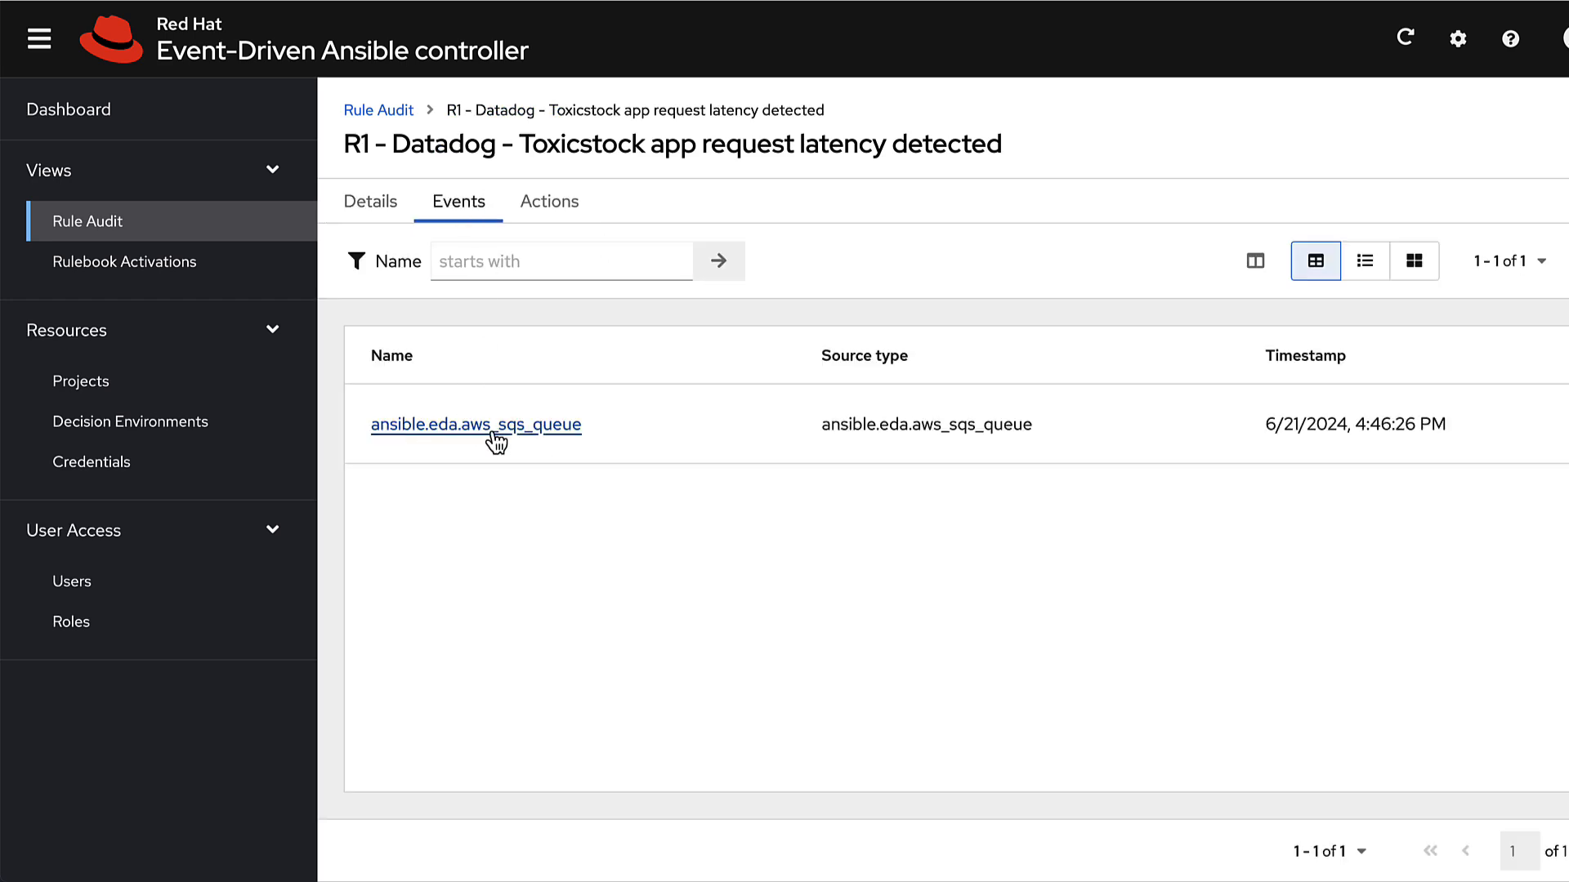
mouse_move(540, 433)
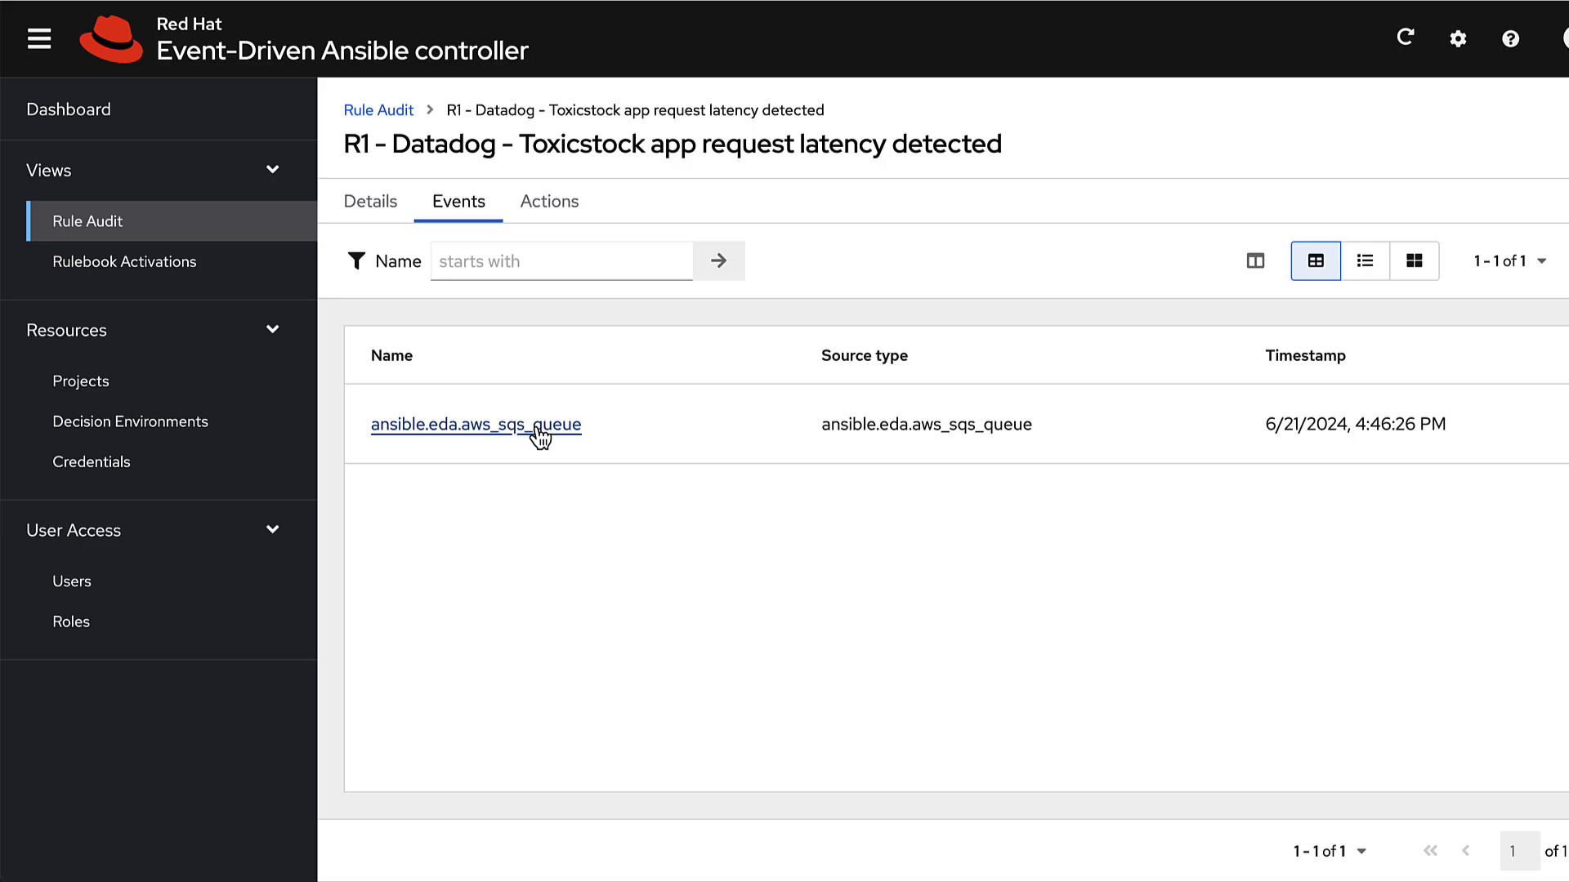
click(475, 424)
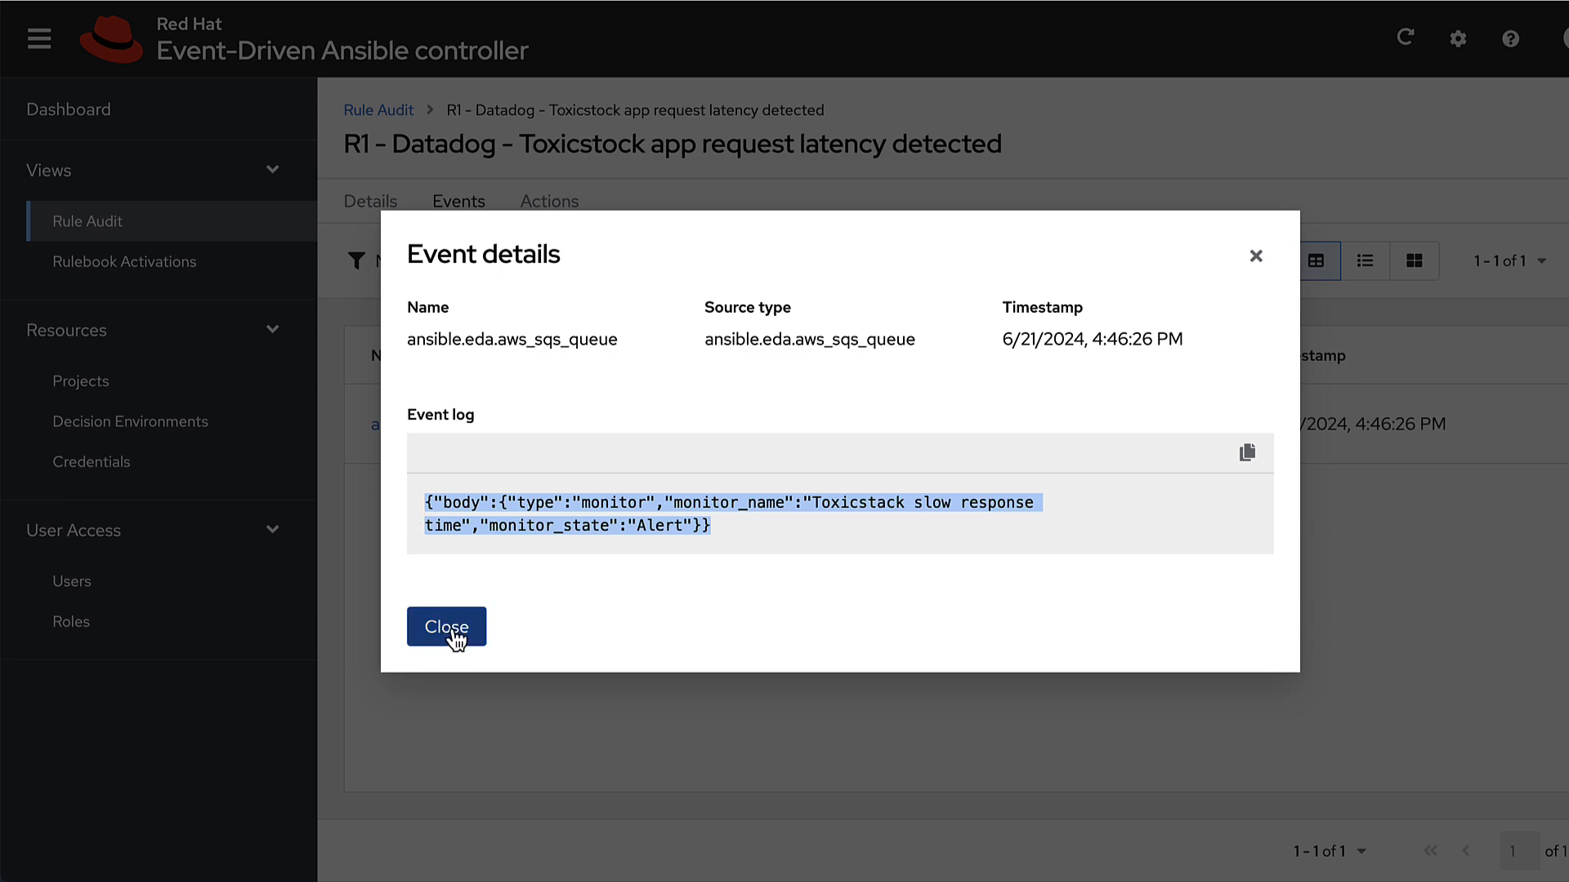
click(445, 628)
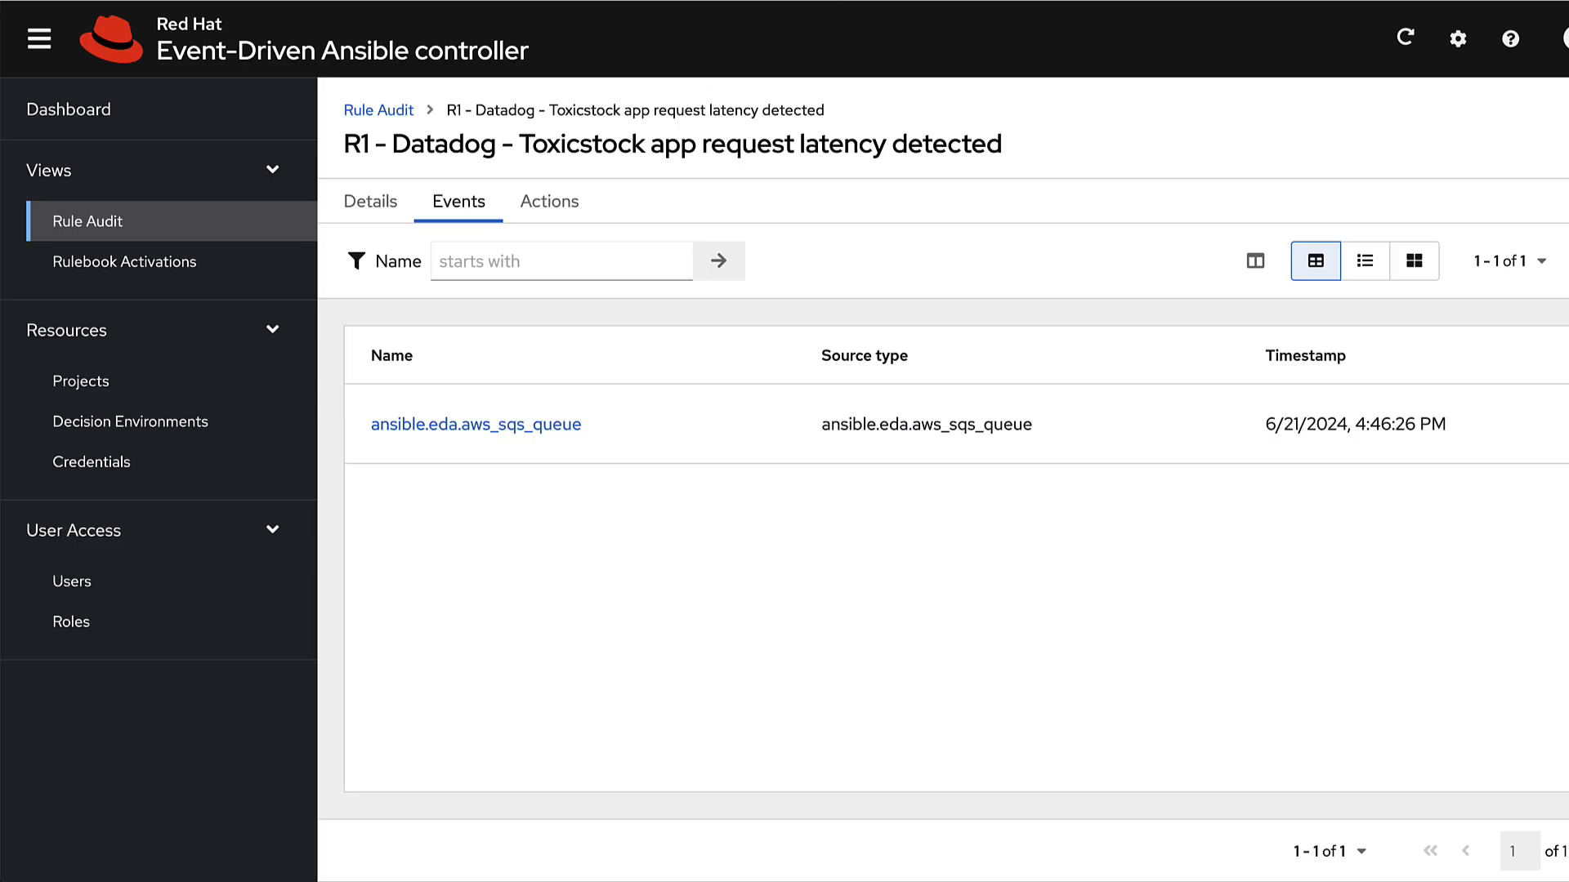
click(548, 201)
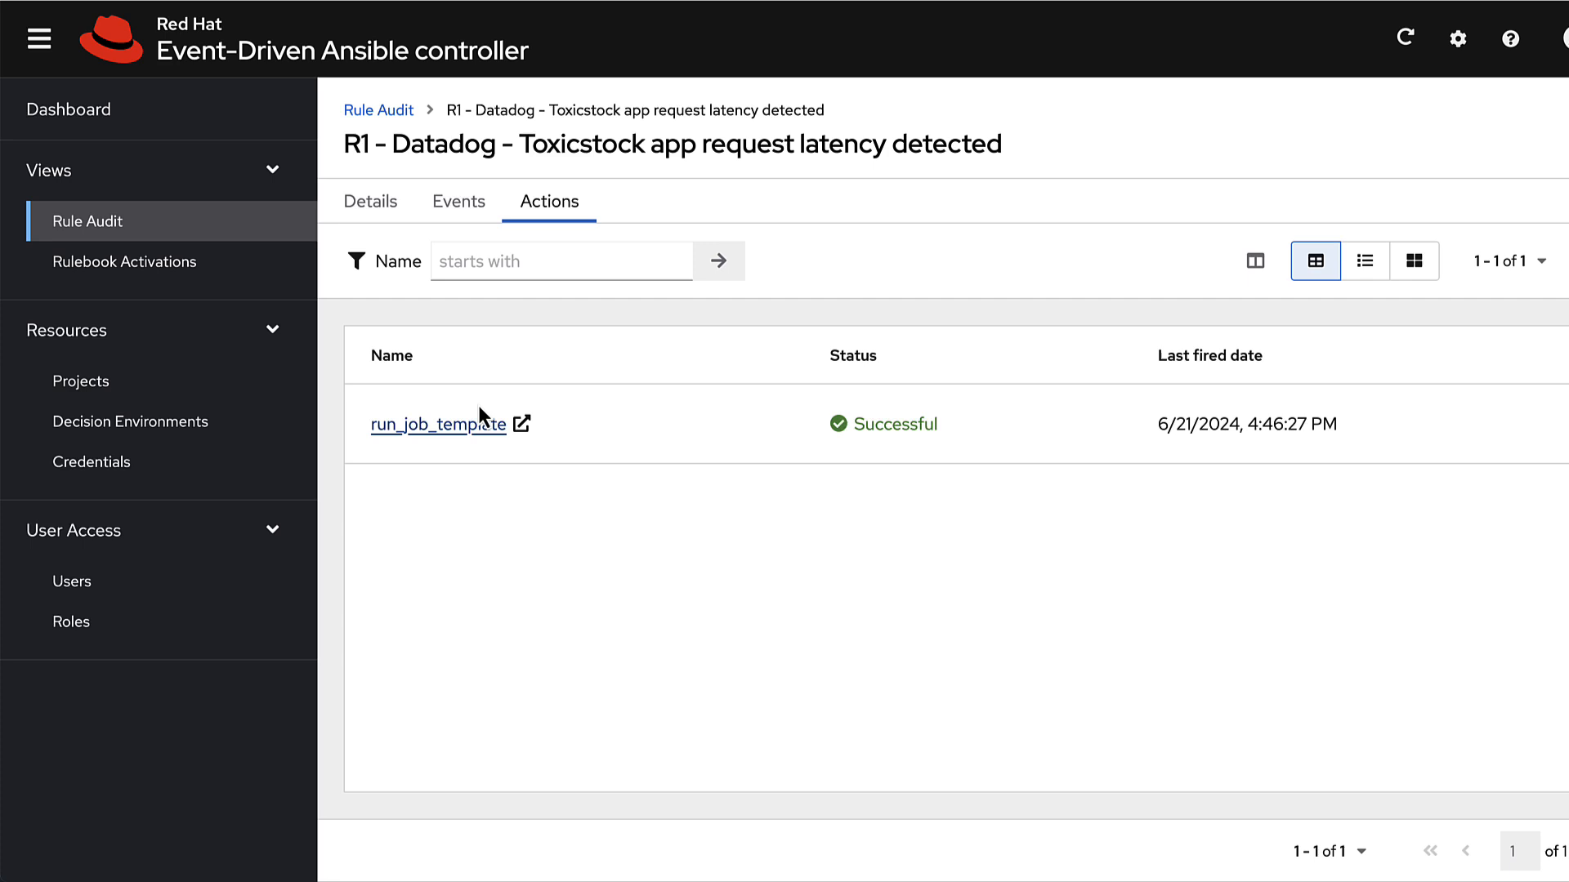
click(438, 425)
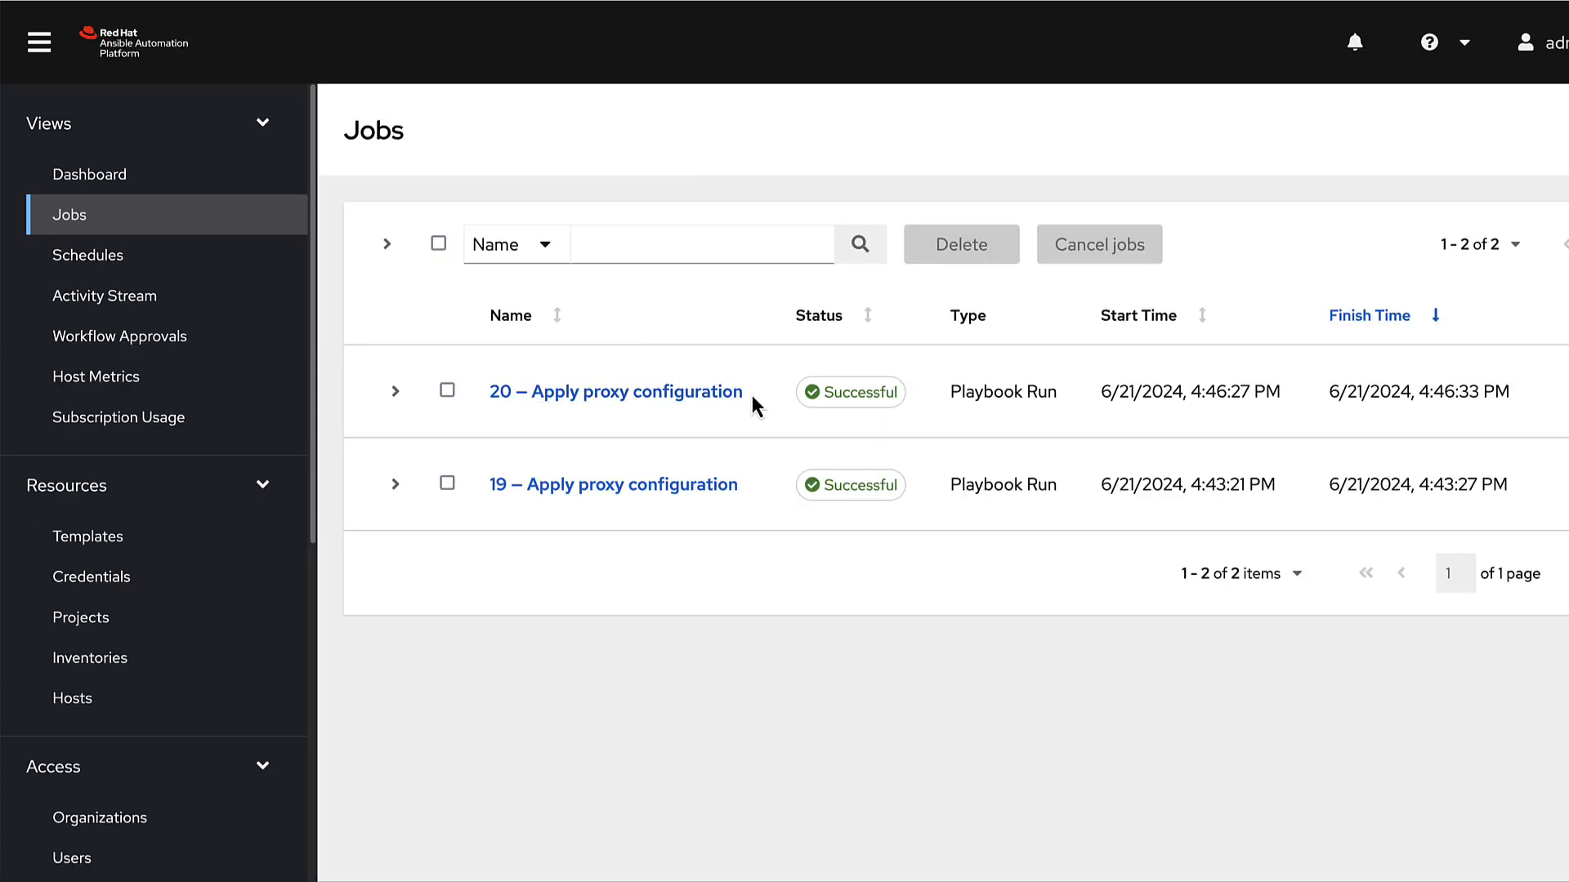
Step: Highlight job 20's finish time of 4:46:33 PM in the Jobs list
drag(1407, 392, 1488, 391)
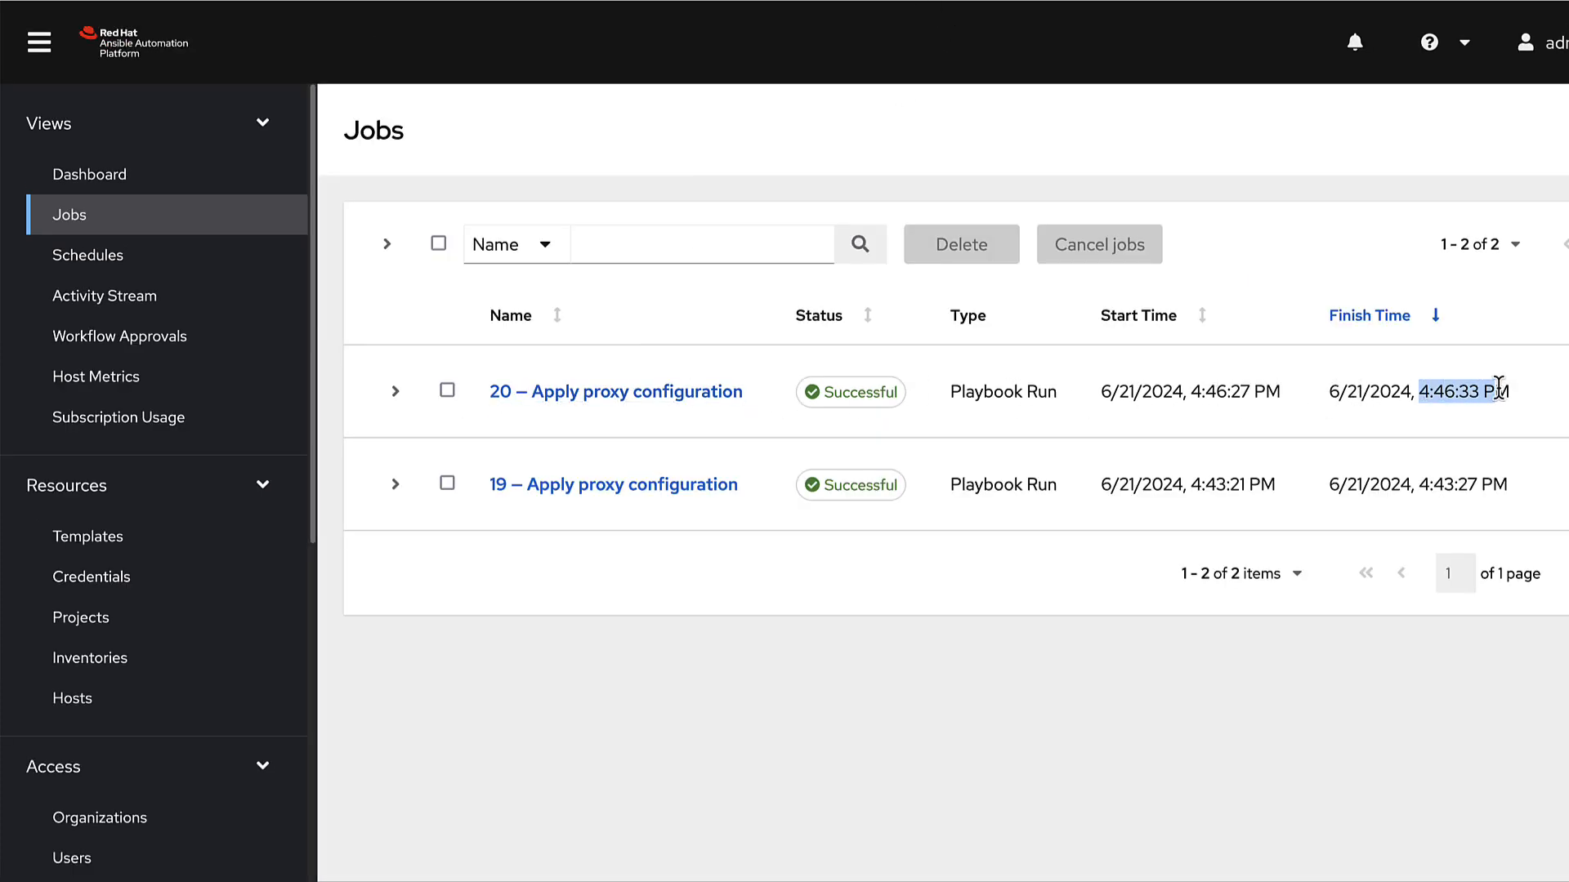
mouse_move(616, 391)
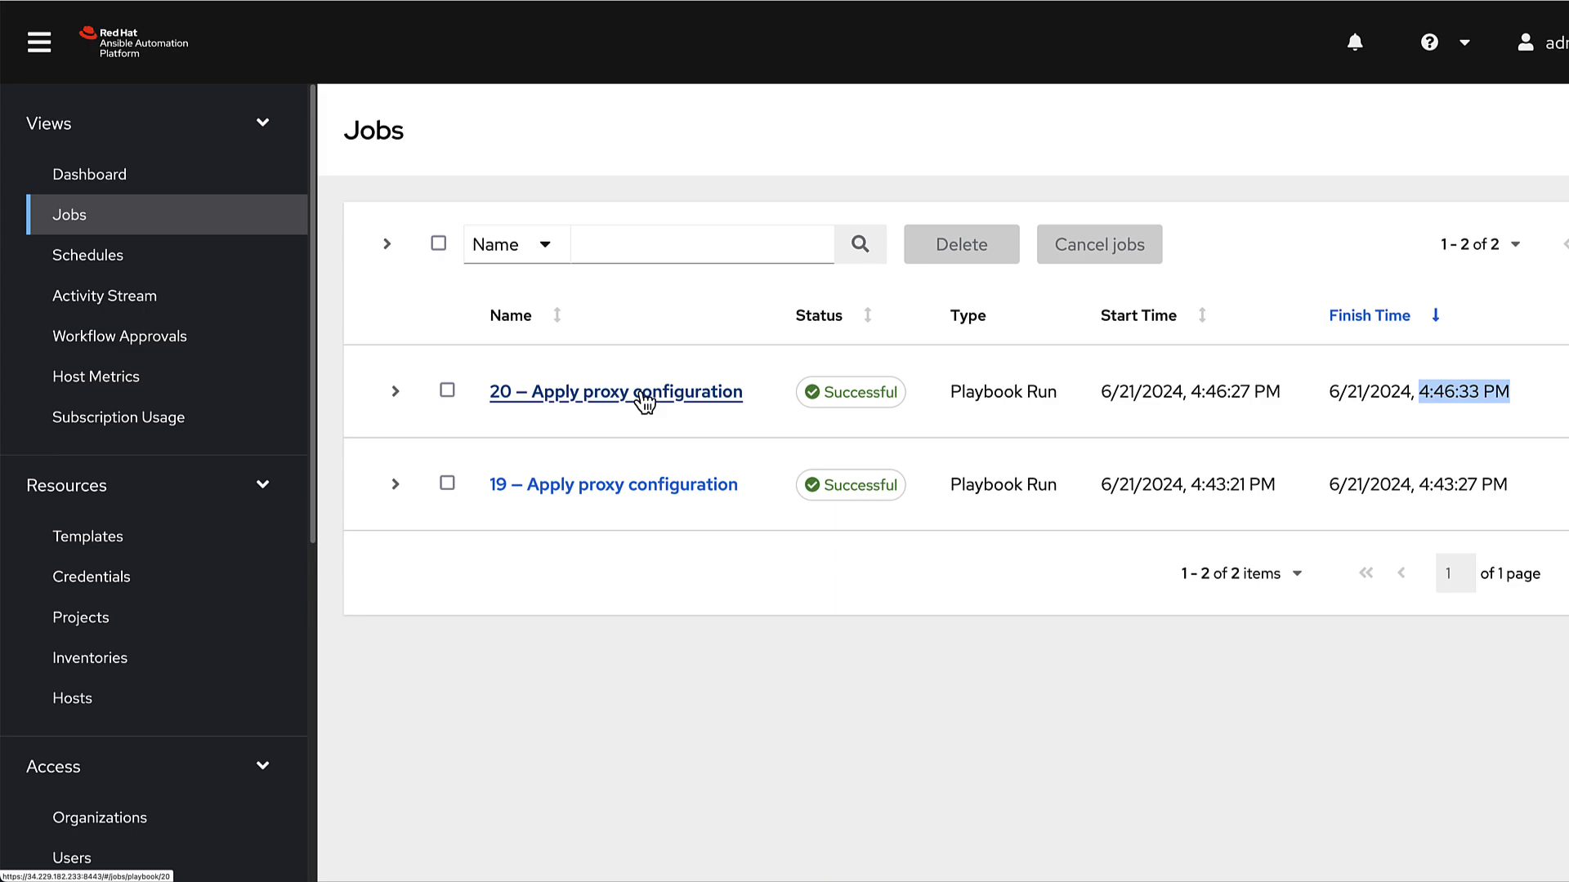
mouse_move(641, 295)
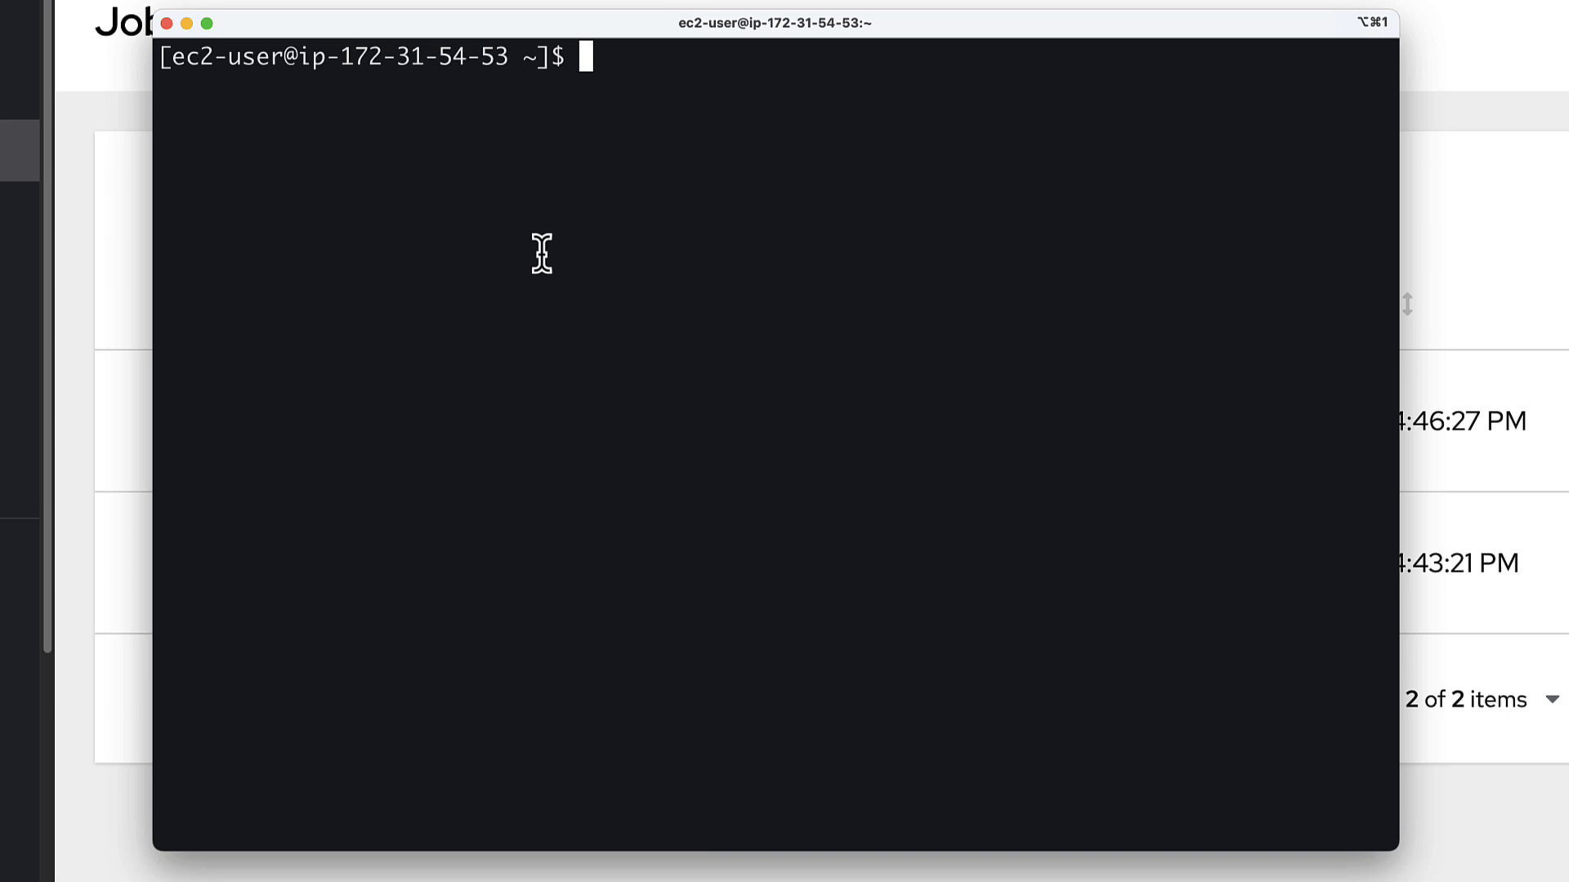
mouse_move(512, 8)
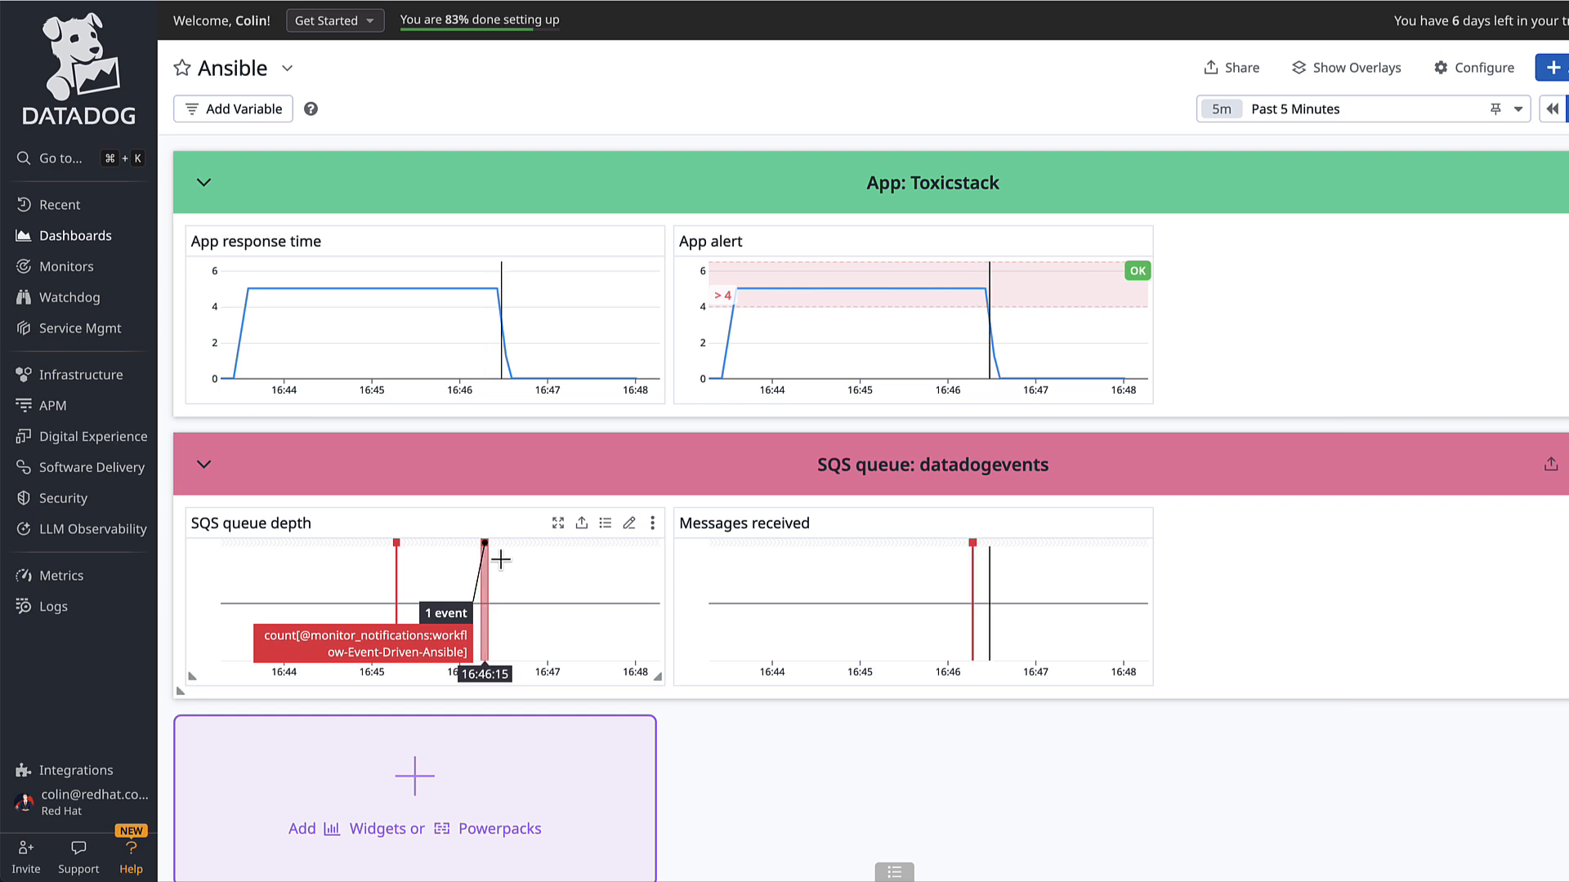
mouse_move(500, 291)
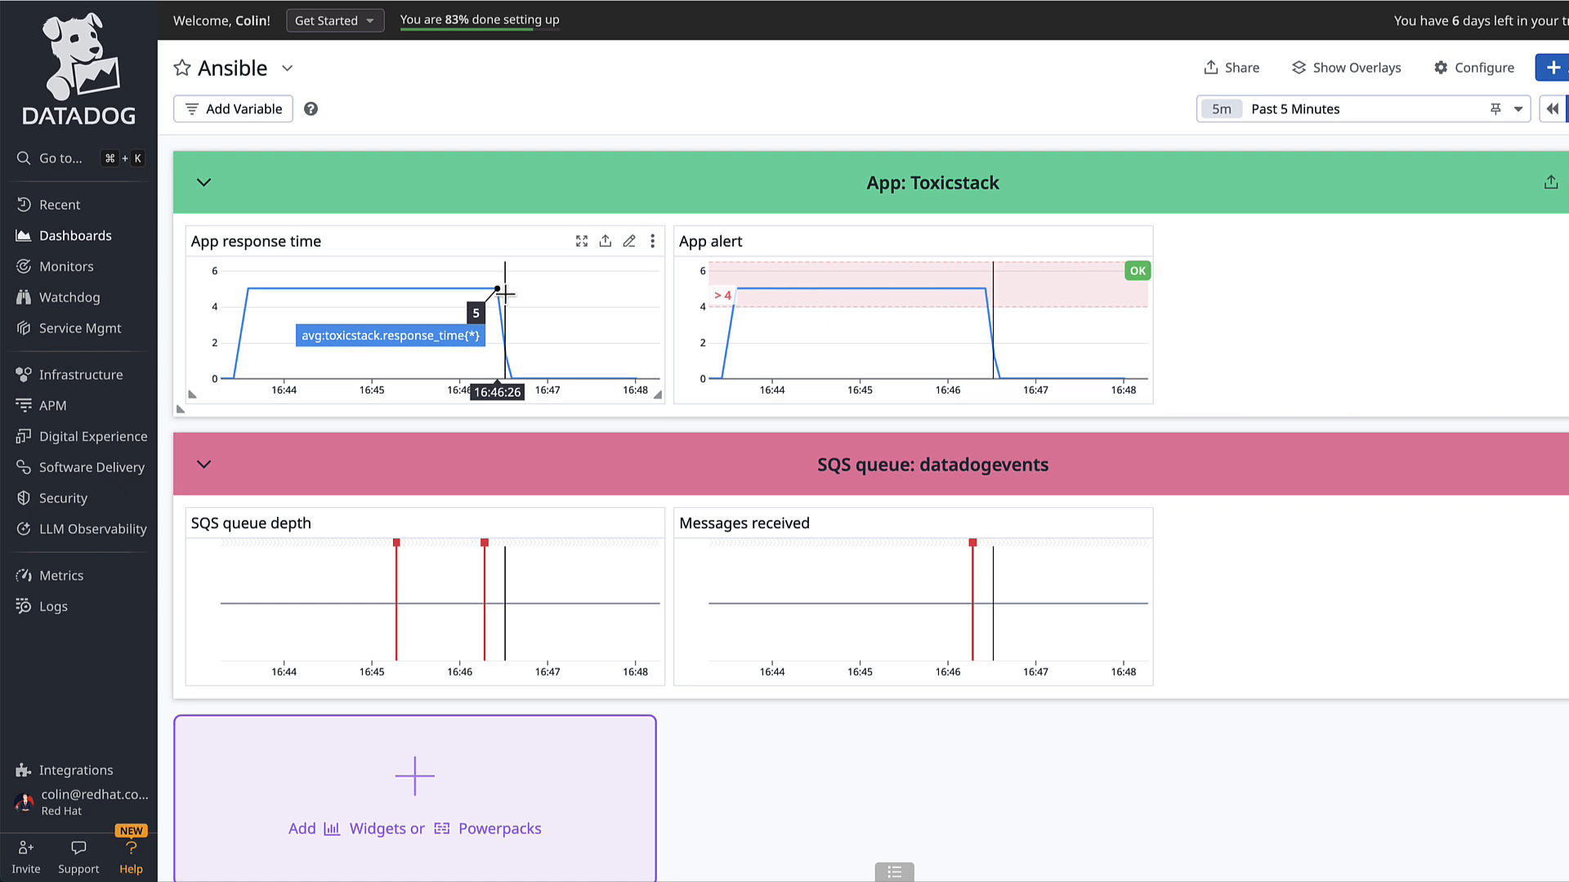